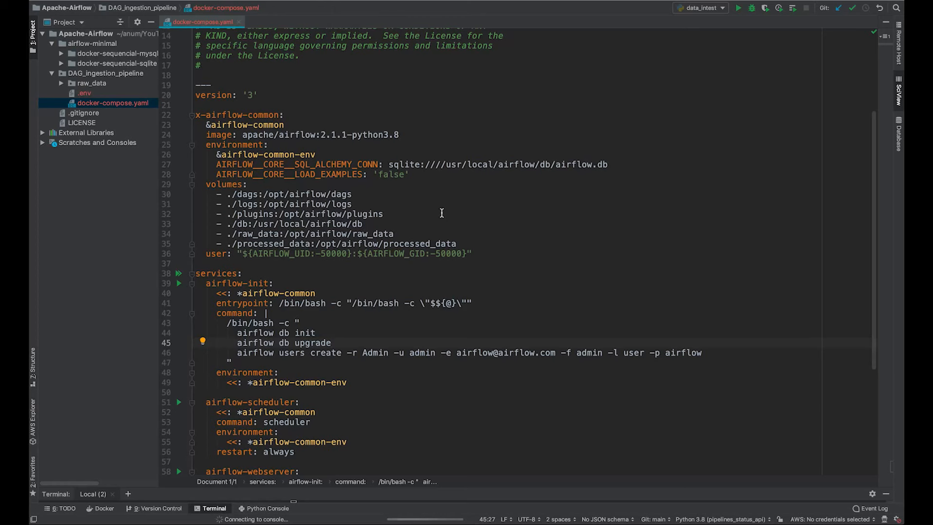
Step: Expand the raw_data folder and open booking.csv to review the booking records
scroll(down, 3)
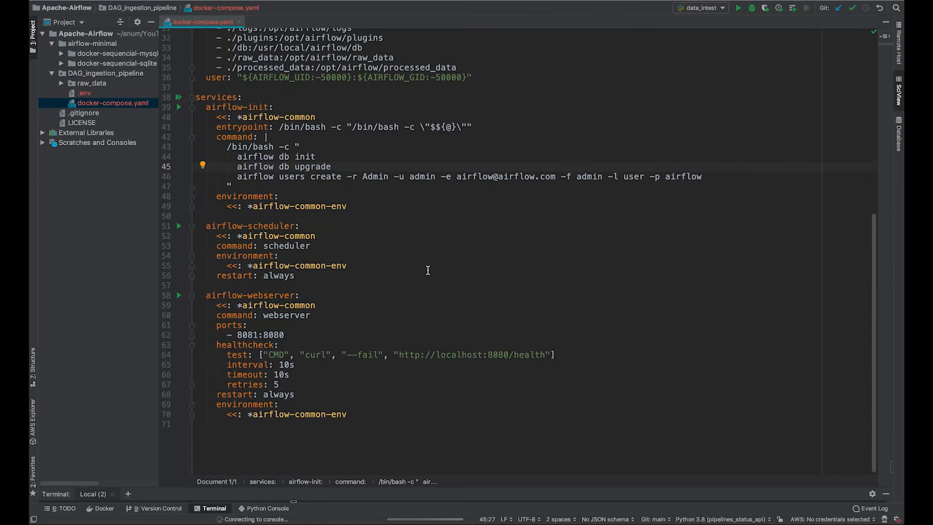
scroll(up, 3)
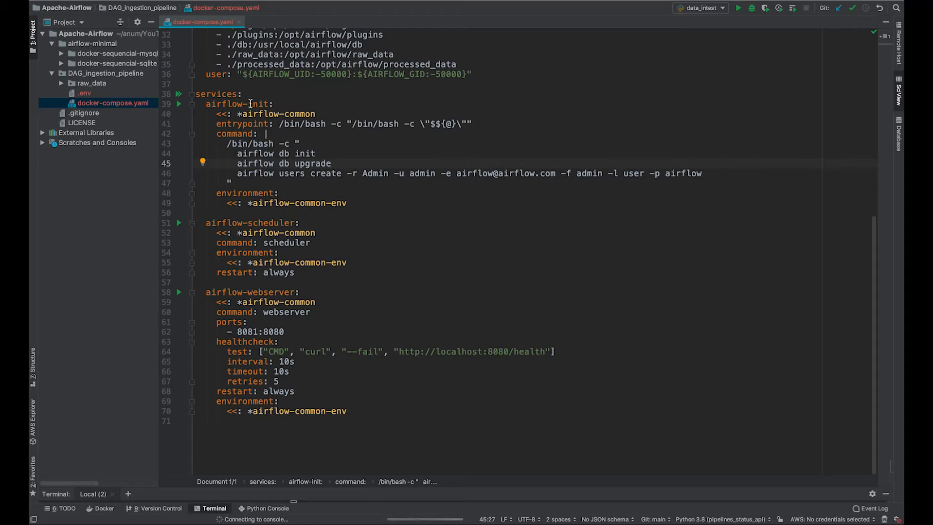
mouse_move(344, 177)
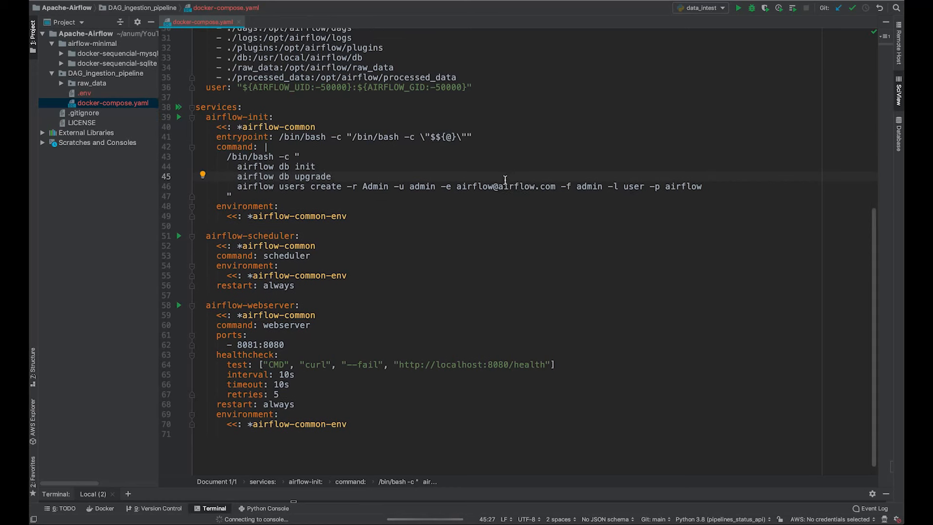
scroll(up, 3)
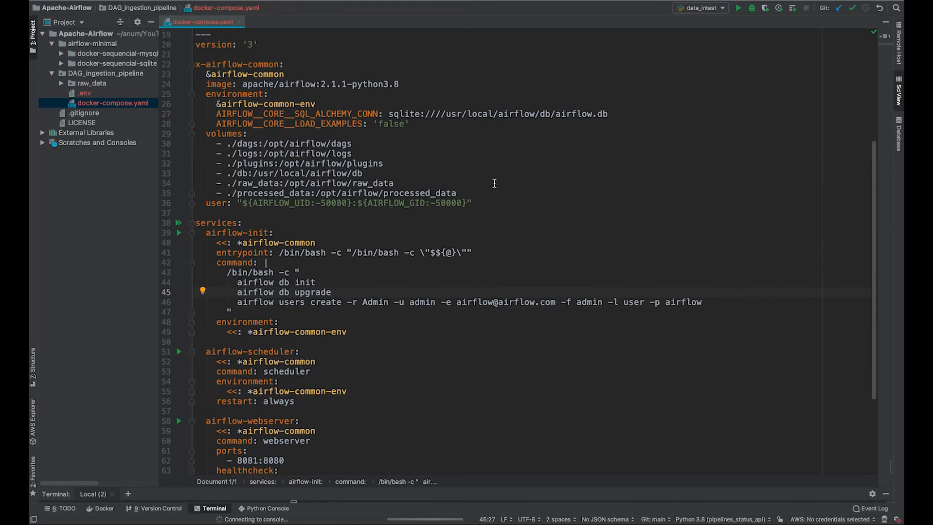
scroll(up, 3)
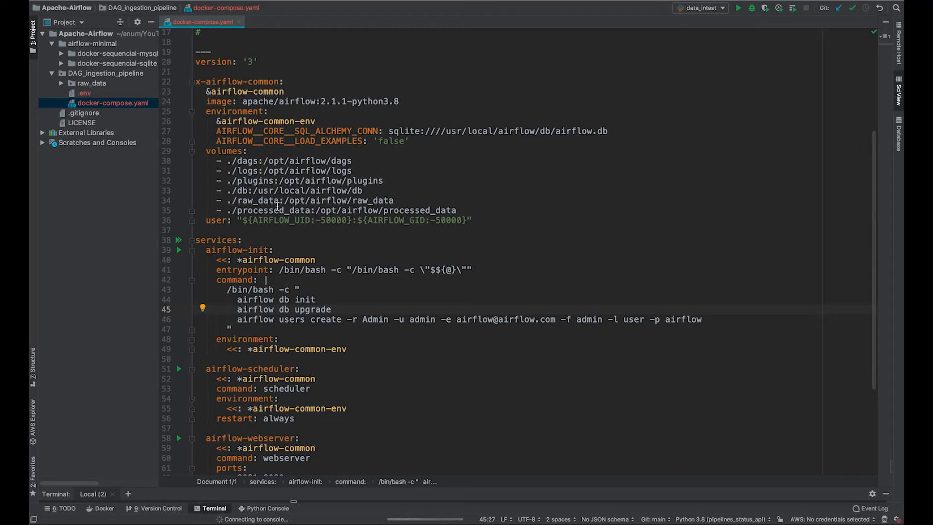
click(302, 210)
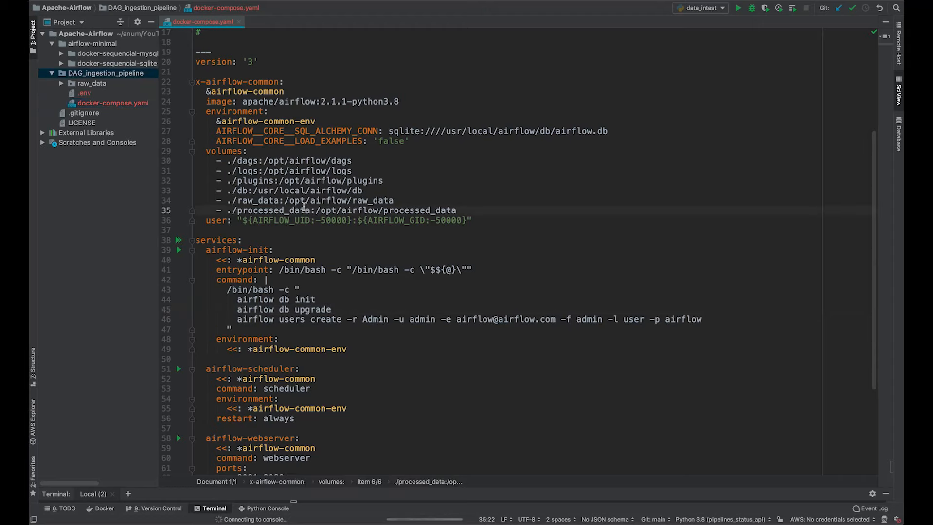
click(61, 83)
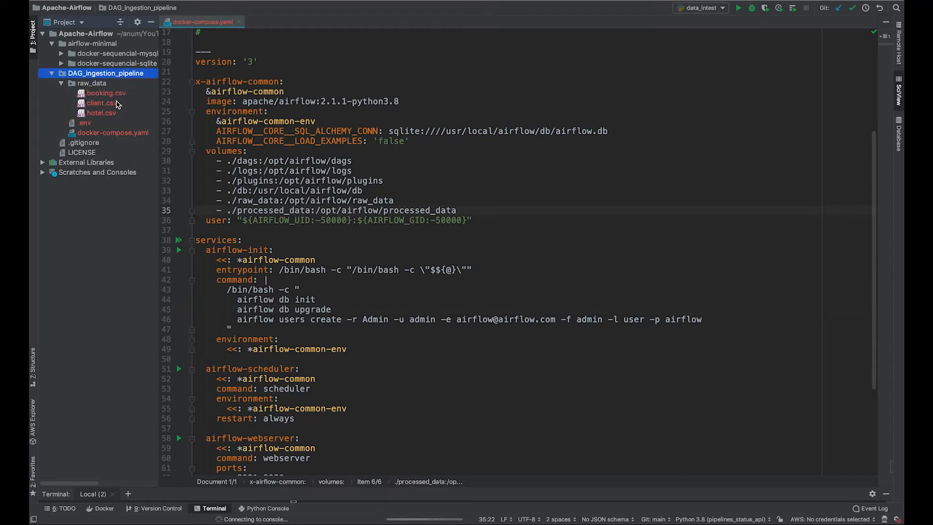
double_click(106, 94)
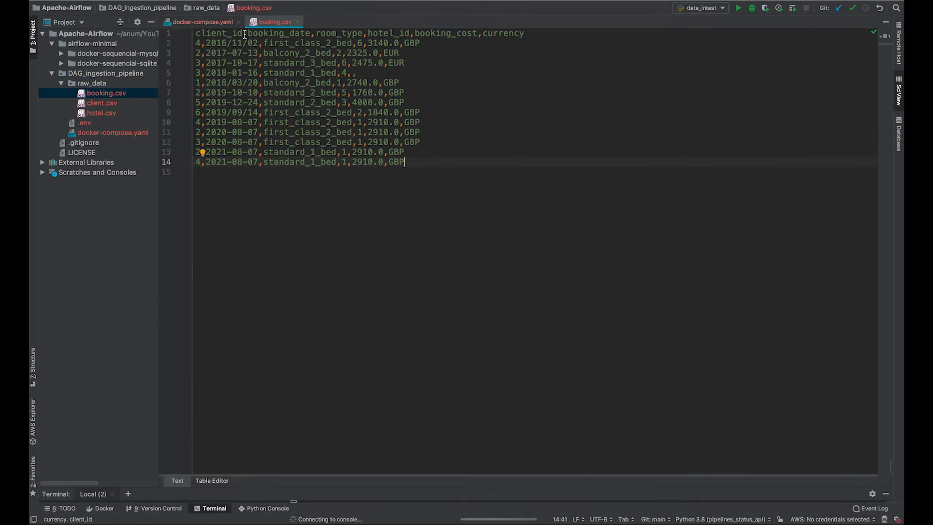
mouse_move(393, 33)
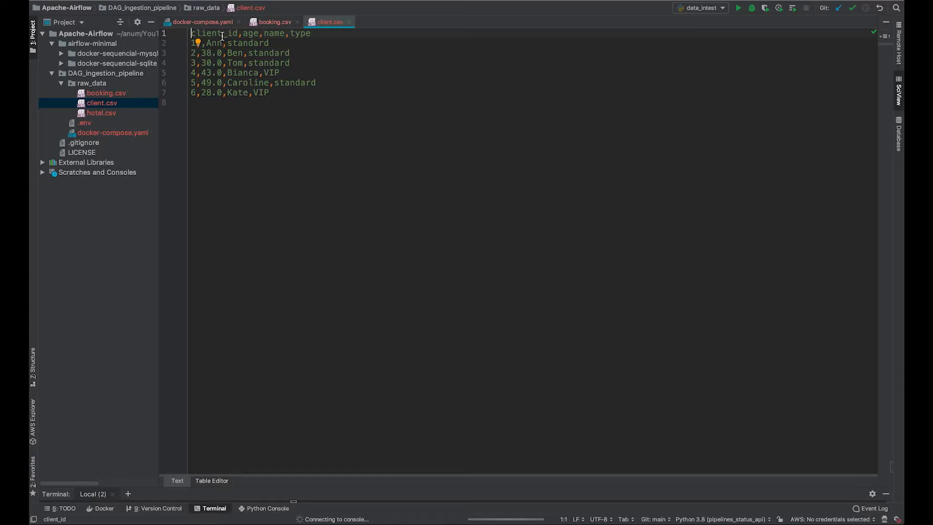
mouse_move(123, 103)
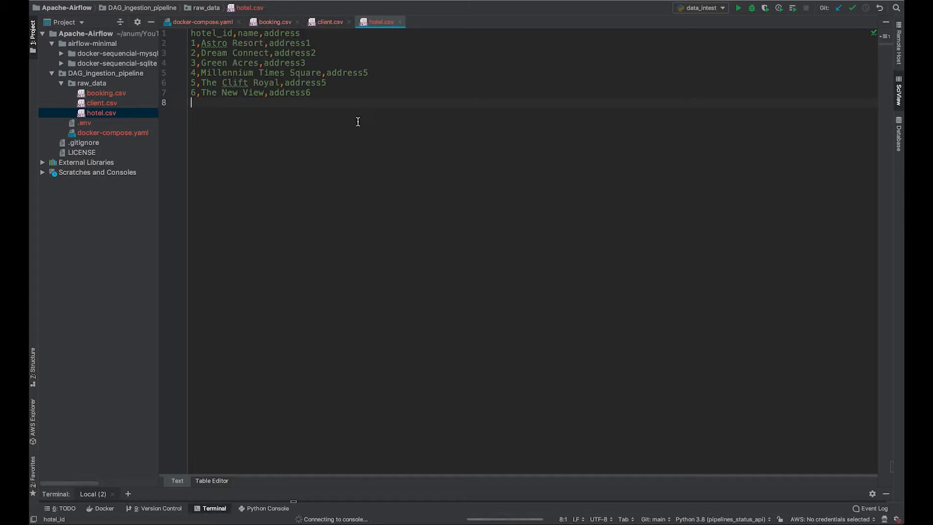
mouse_move(347, 121)
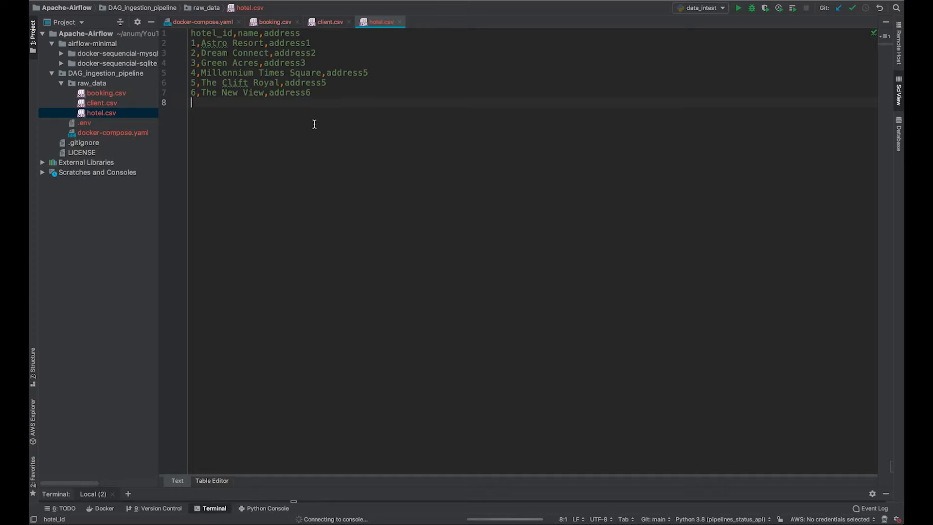
Step: Add dags/data_ingestion_dag to DAG_ingestion_pipeline and start a new Python file there
click(62, 83)
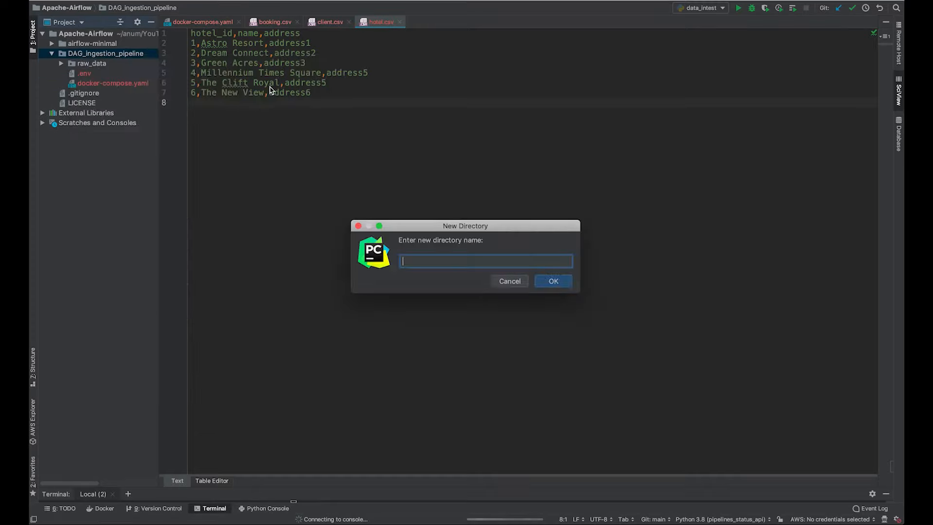
click(552, 281)
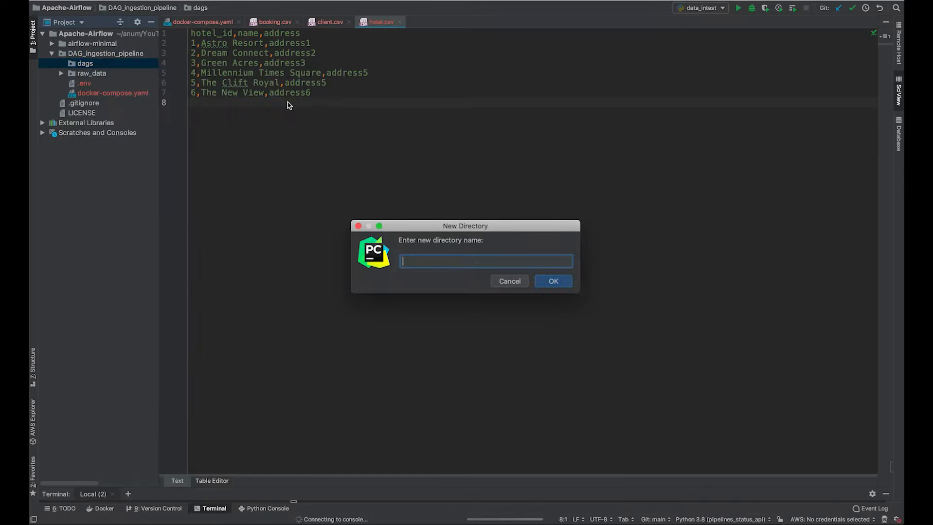
text(data_)
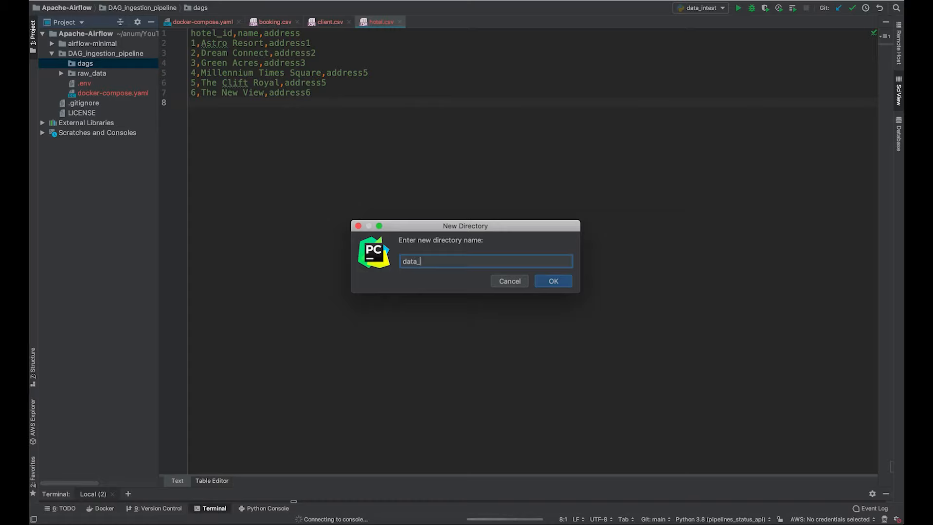
text(ingestion_dag)
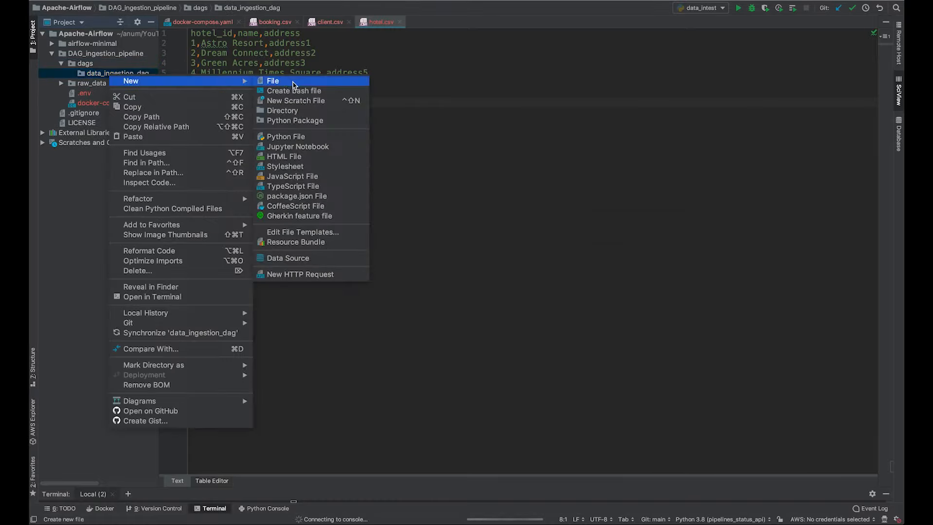
click(286, 137)
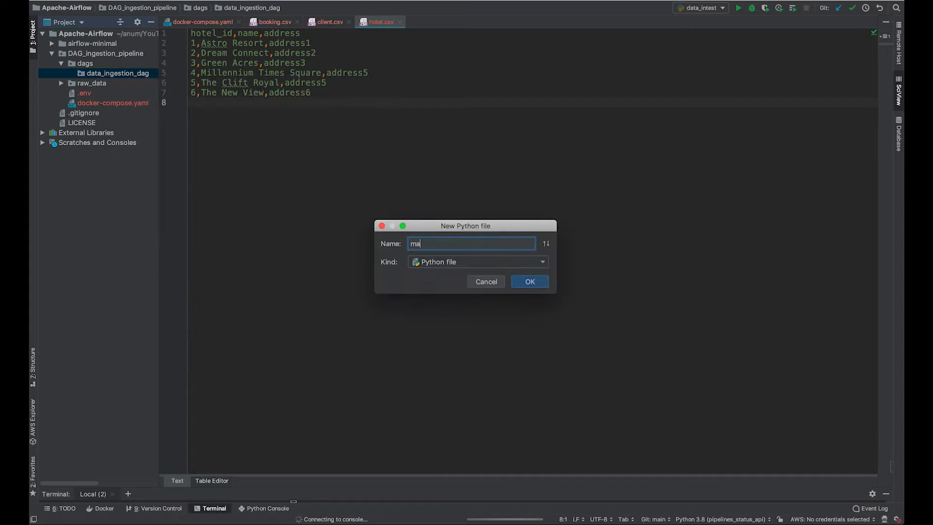
Step: Create main.py with the DAG, PythonOperator, days_ago and os imports, dag_path and default_args
click(529, 282)
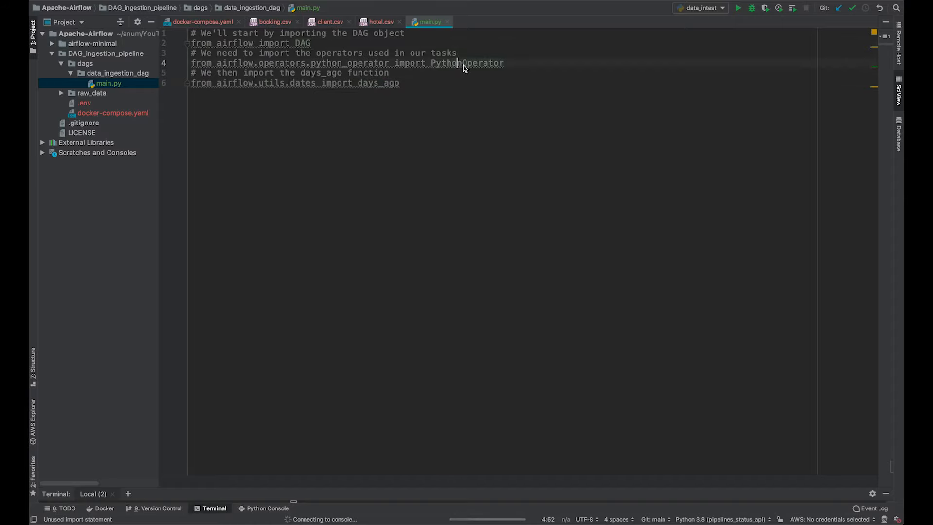
mouse_move(275, 83)
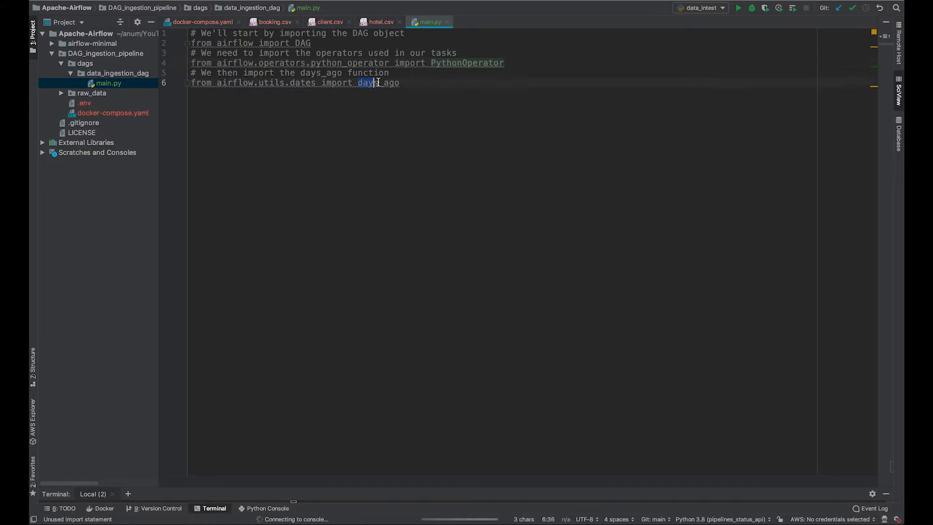
click(401, 83)
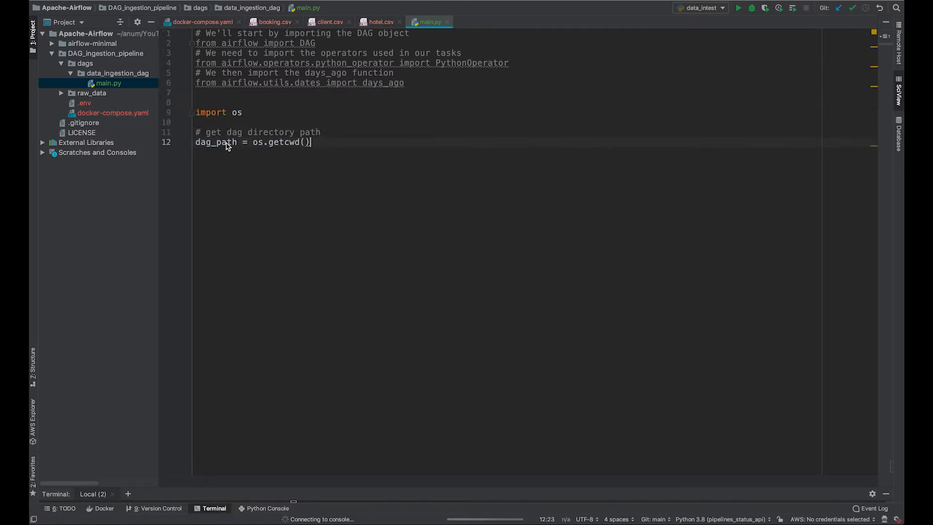
mouse_move(222, 149)
text(# initializing the default arguments that we'll pass to our DAG)
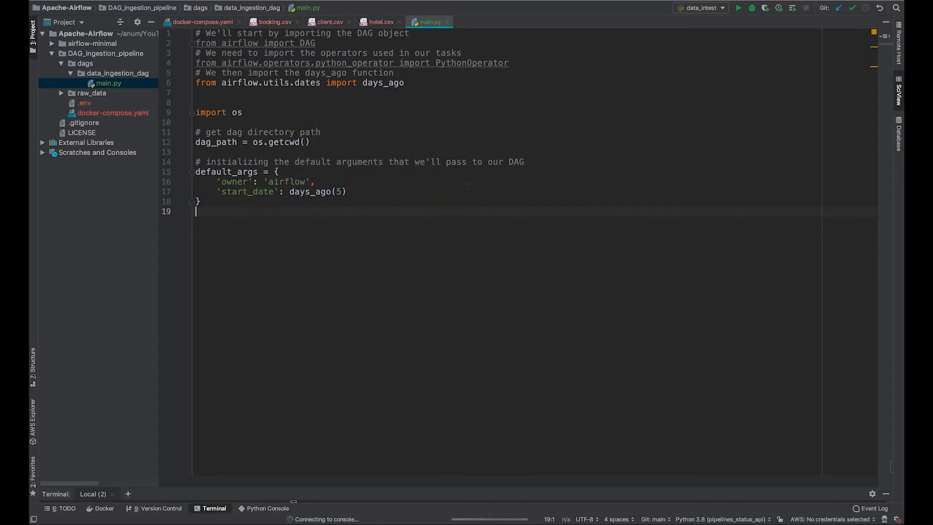
mouse_move(262, 211)
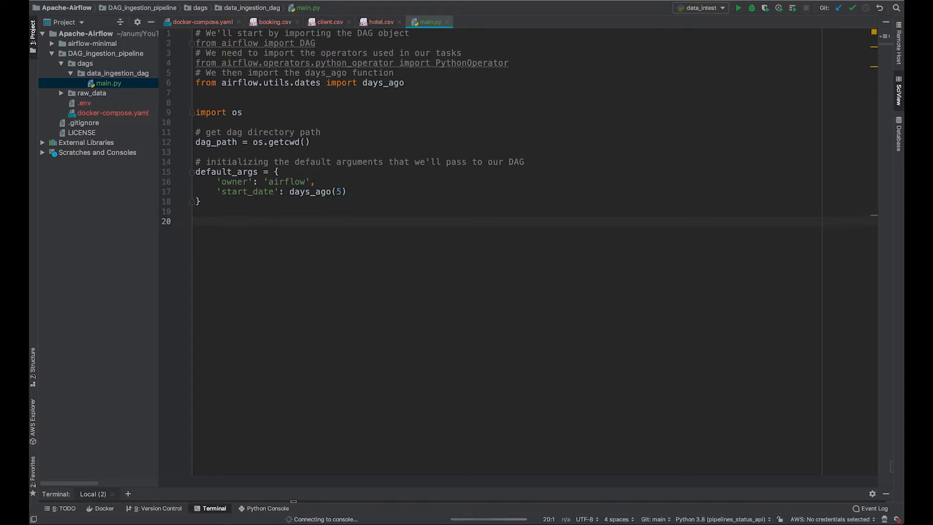
Step: Define ingestion_dag 'booking_ingestion' with a daily schedule, no catchup, and import timedelta
text(ingestion_dag = DAG()
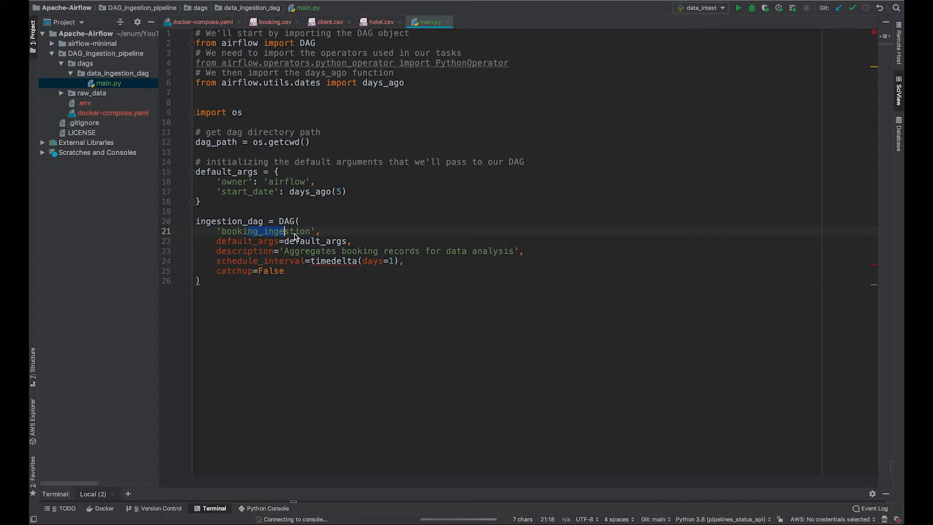
double_click(309, 241)
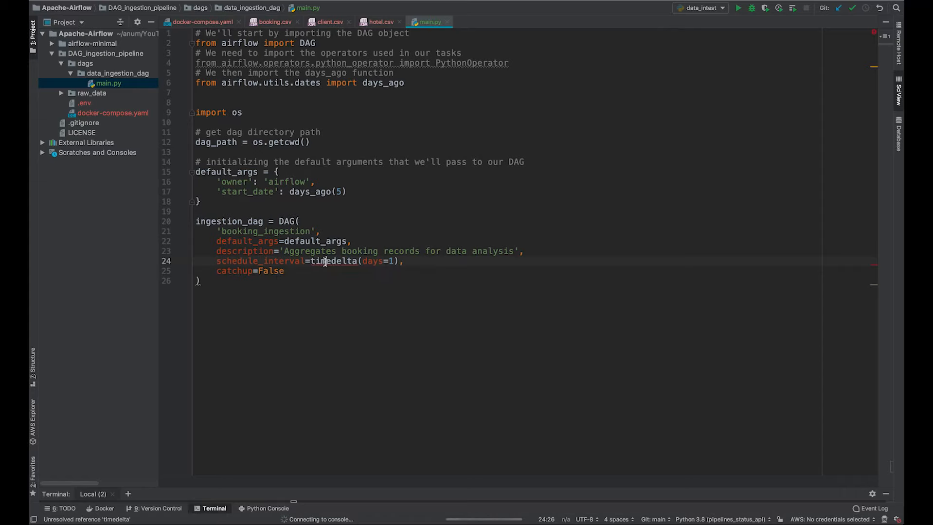
click(333, 261)
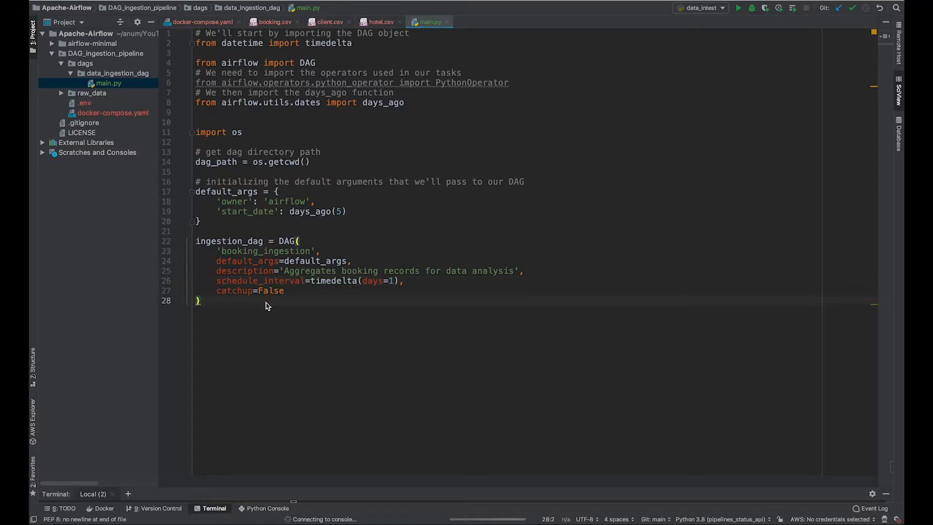
key(enter)
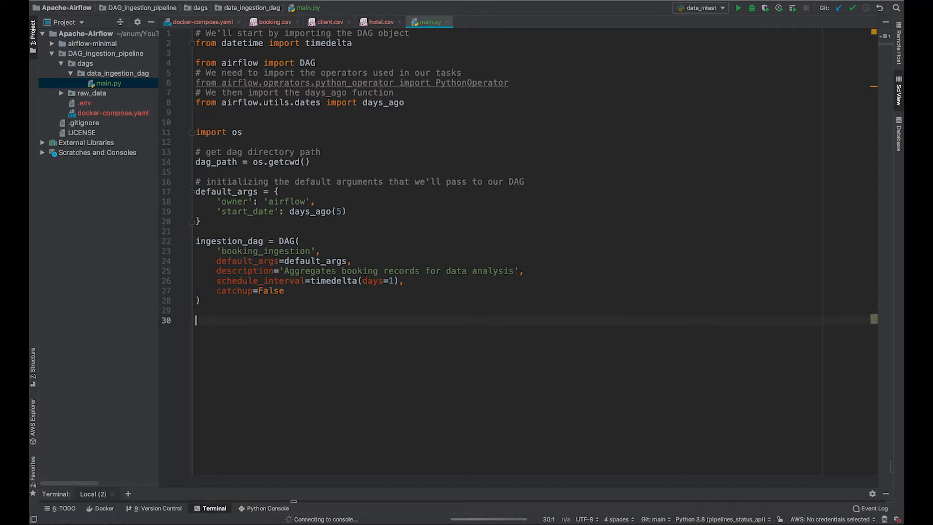
Step: Add task_1, a PythonOperator running transform_data on ingestion_dag
text(task_1 = PythonOperator()
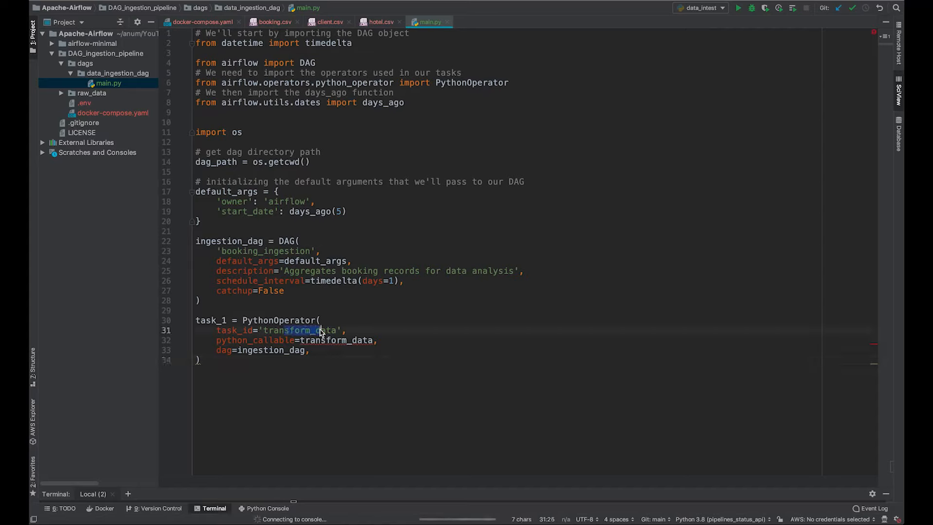
click(312, 340)
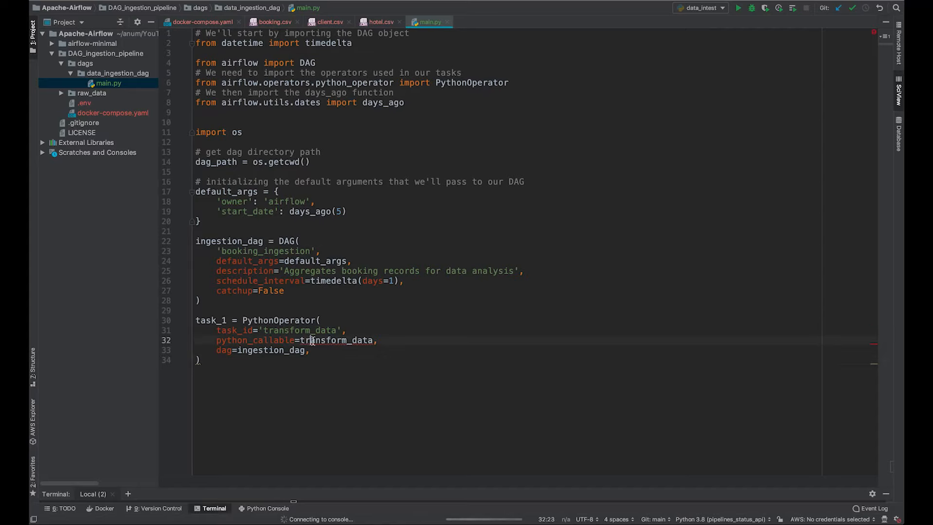
click(203, 360)
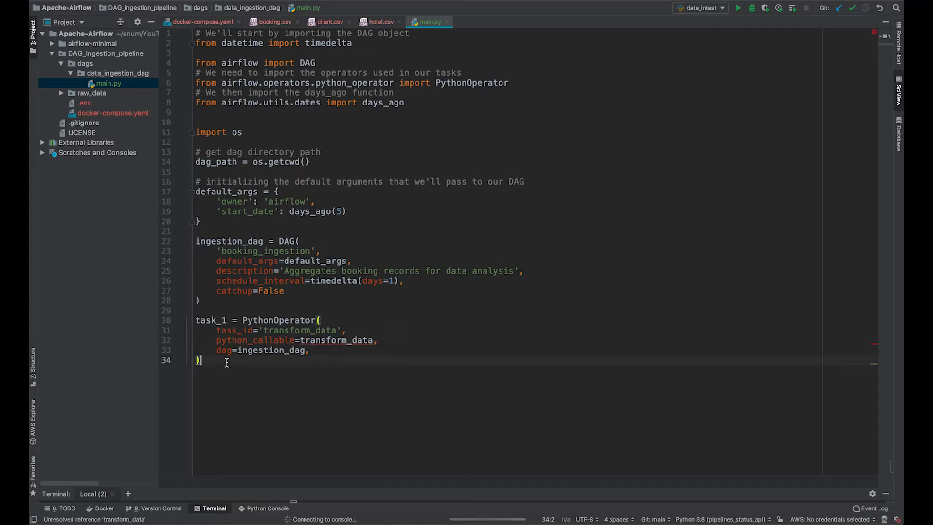
key(enter)
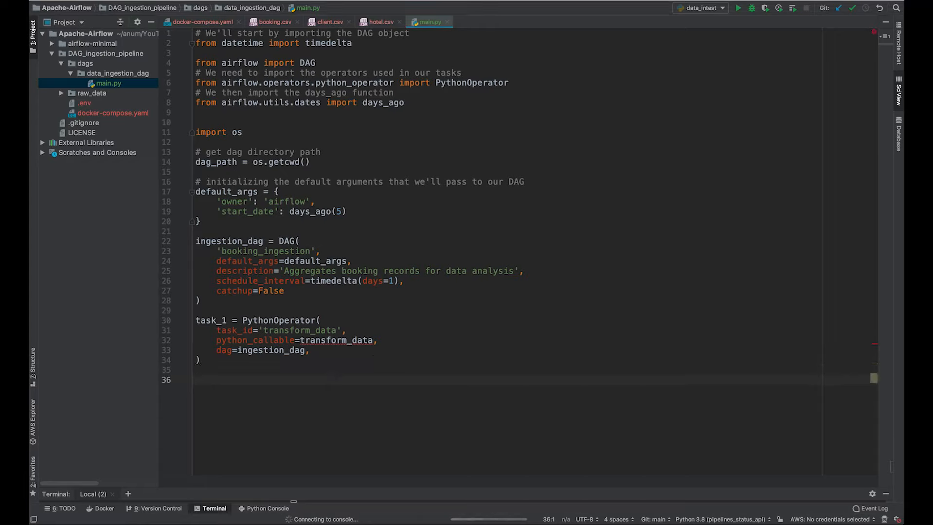
mouse_move(634, 400)
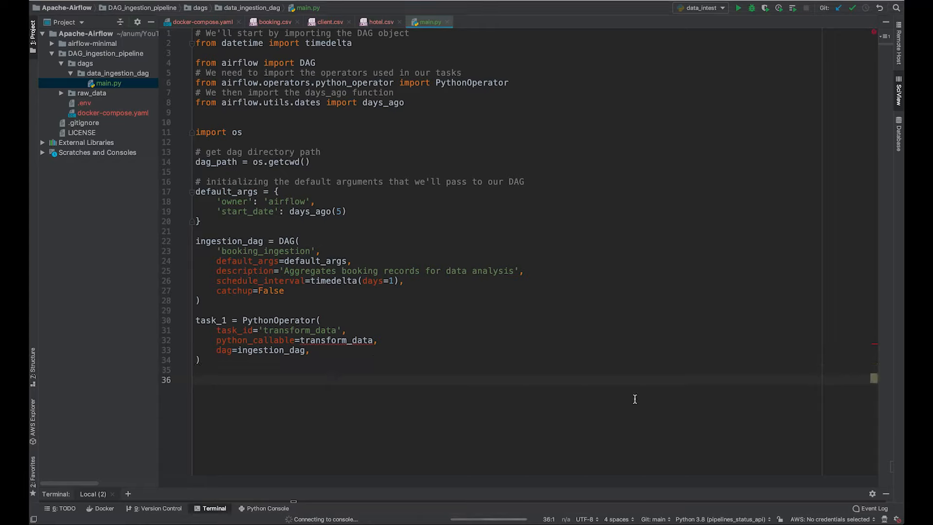
Step: Add task_2 running load_data and set the dependency task_1 >> task_2
text(task_2 = PythonOperator()
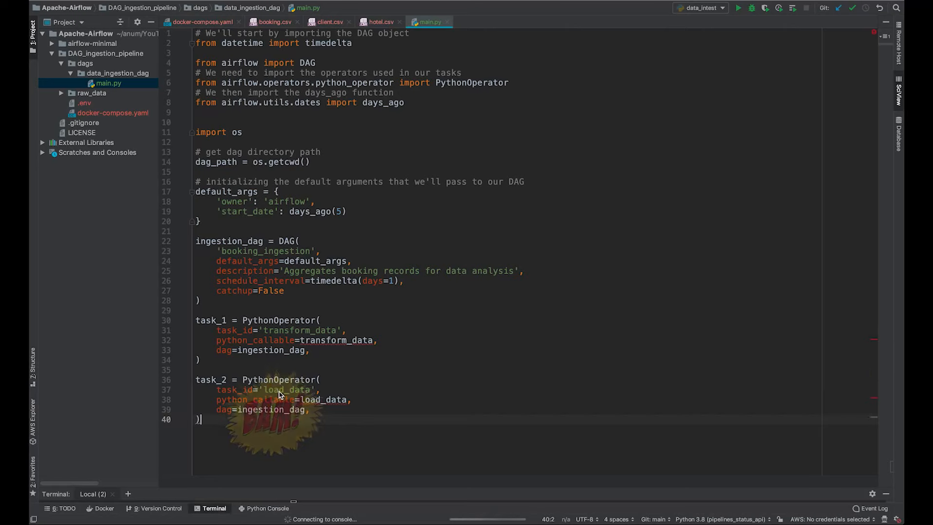
key(enter)
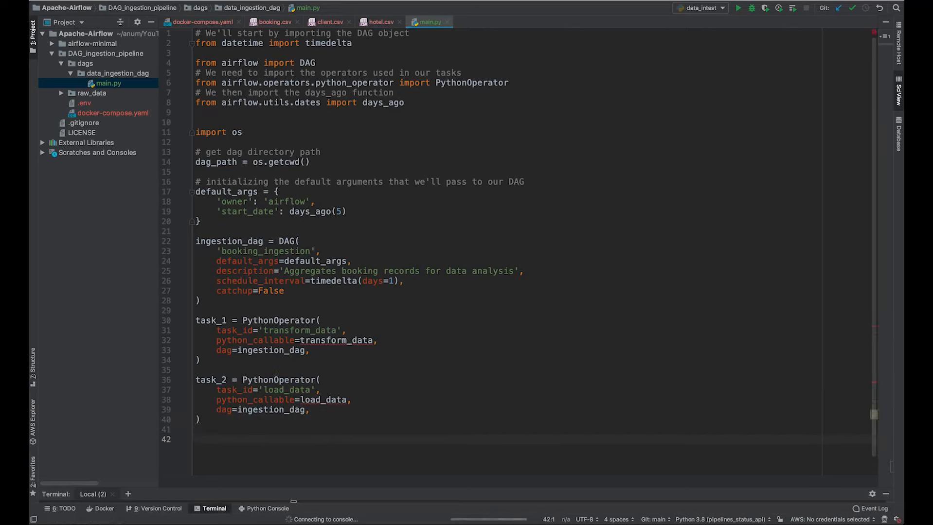
text(task_1 >> task_2)
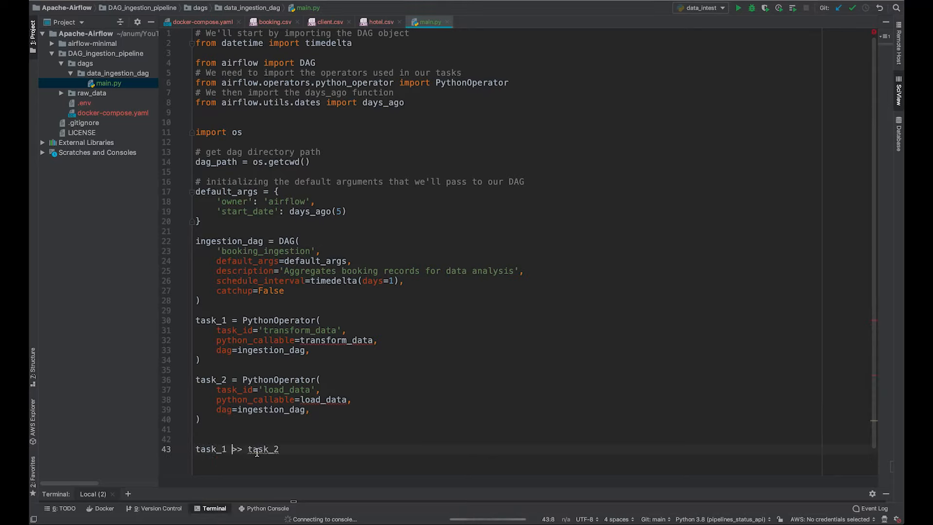
mouse_move(304, 453)
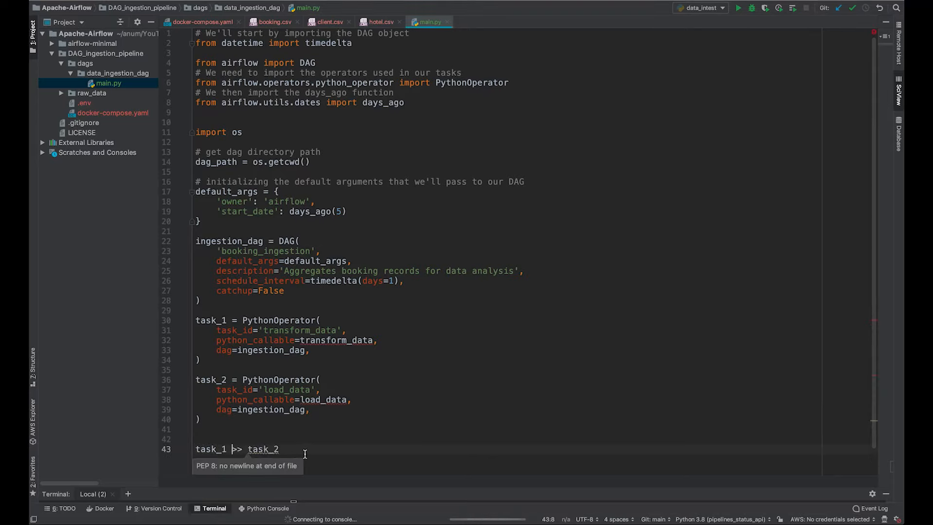
mouse_move(302, 449)
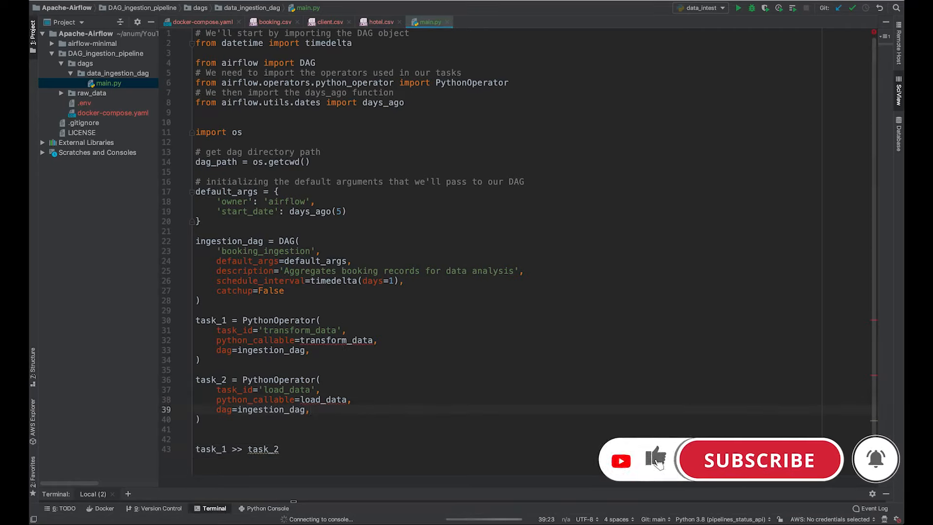
Step: Add 'import pandas as pd' and insert the transform_data function above default_args
click(199, 122)
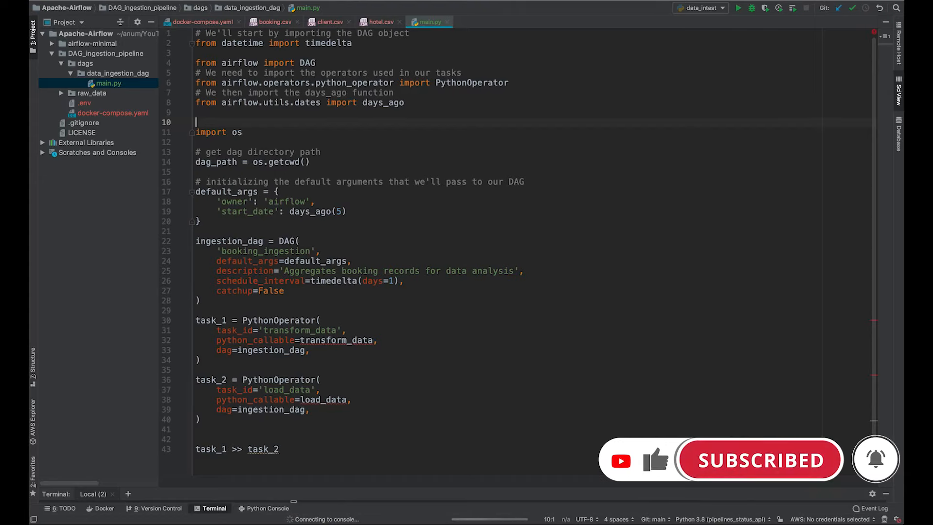
text(import pandas as pd)
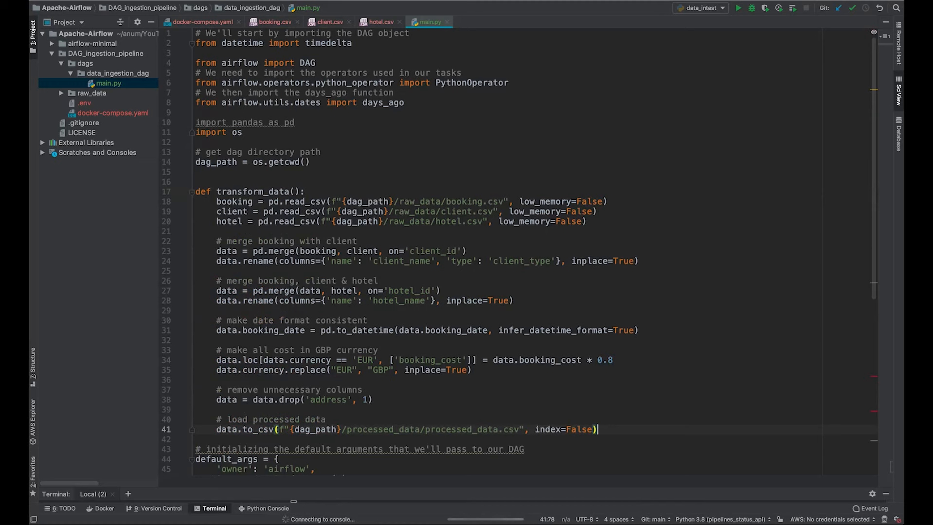
key(enter)
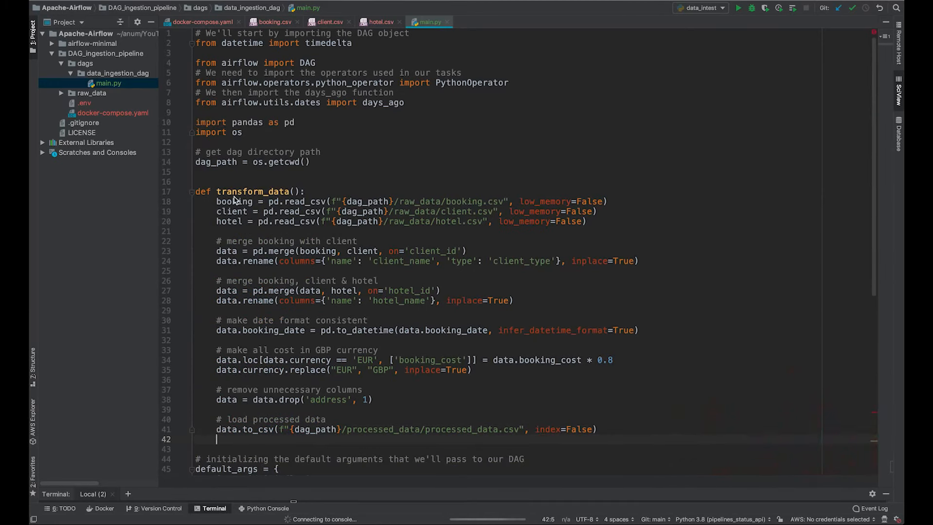
mouse_move(328, 211)
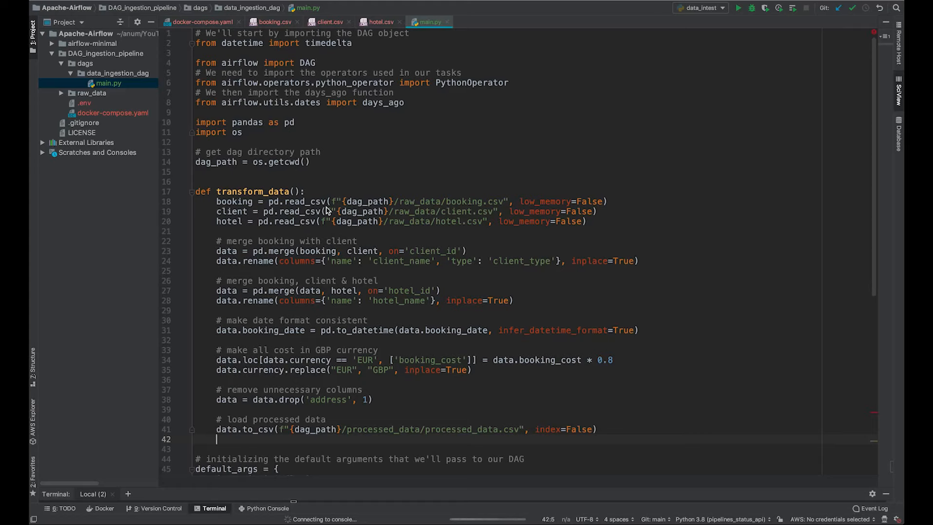
mouse_move(396, 237)
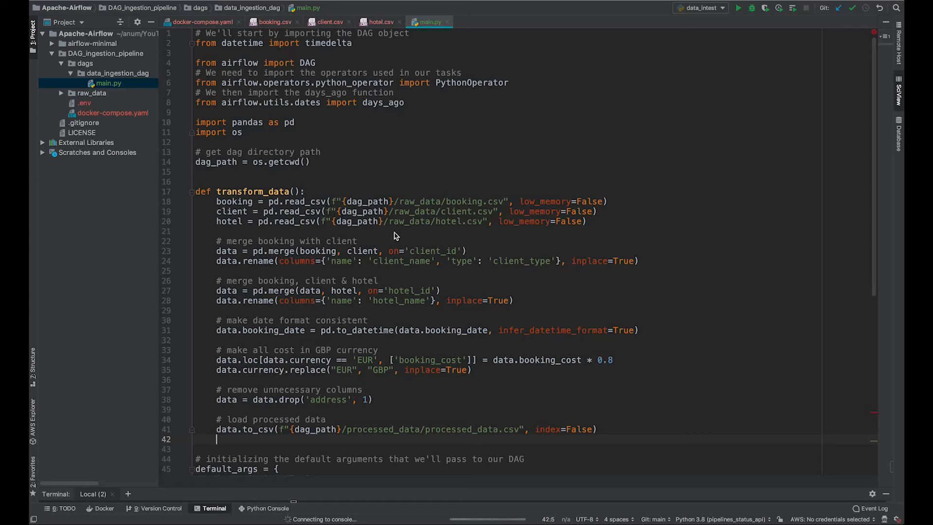
mouse_move(366, 268)
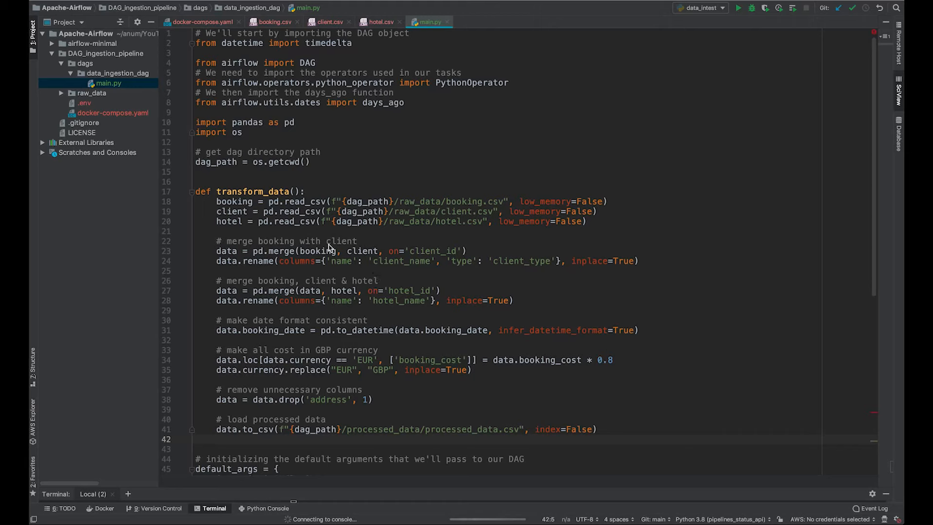
Step: Review transform_data's date conversion, column removal and processed_data.csv output against booking.csv
scroll(down, 3)
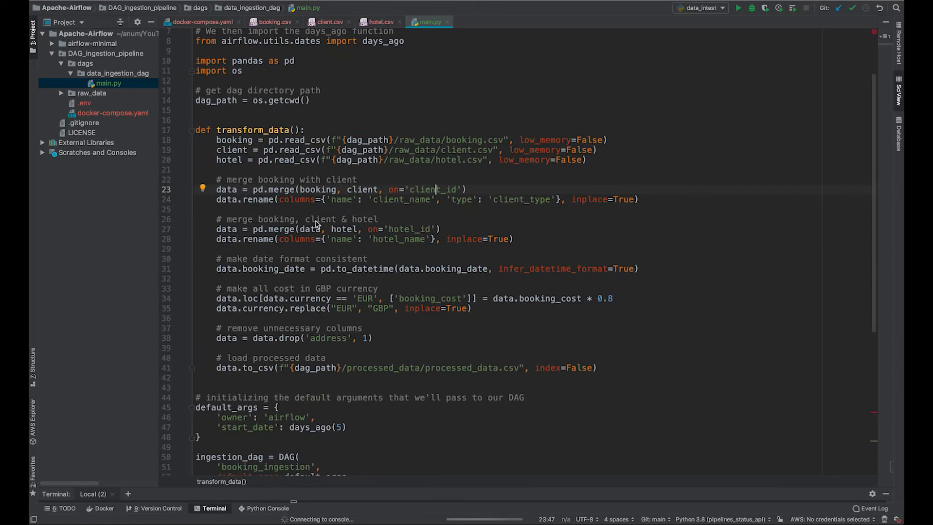
mouse_move(392, 232)
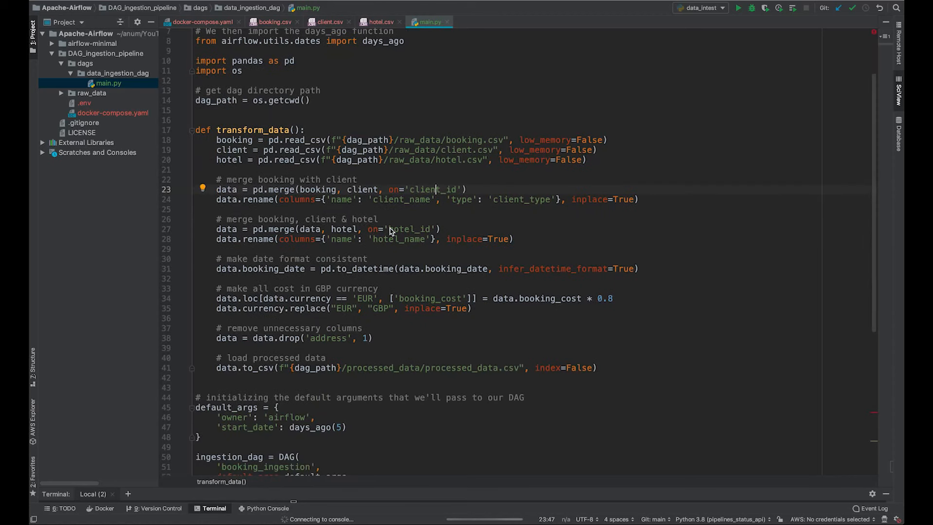
mouse_move(406, 240)
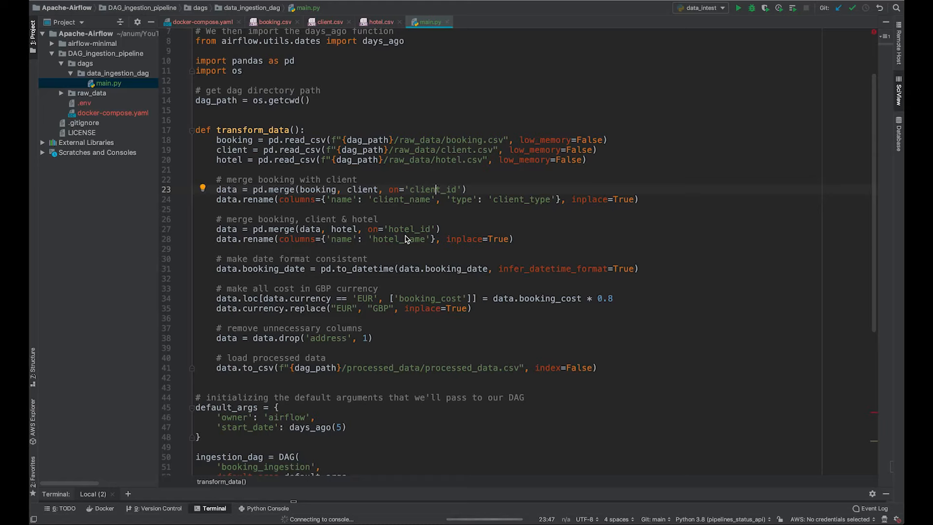
mouse_move(287, 263)
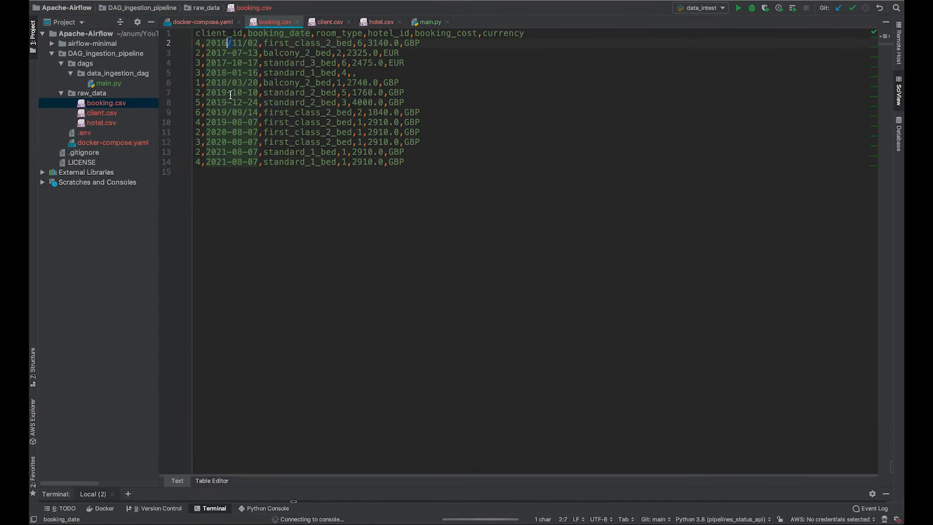
click(430, 22)
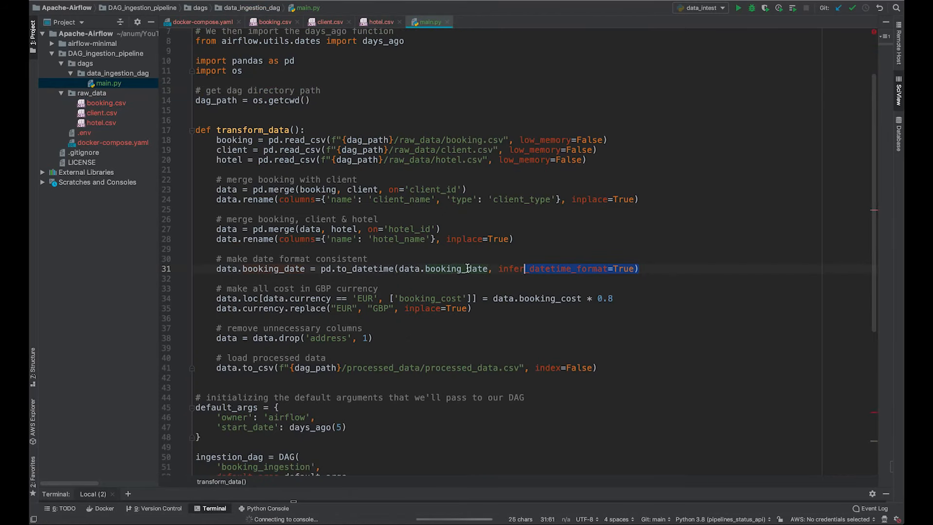
click(402, 289)
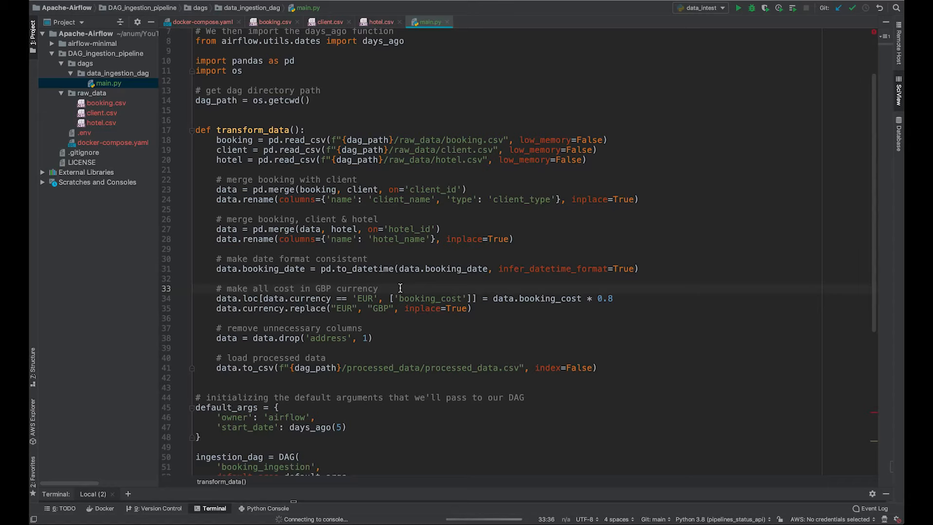
click(106, 103)
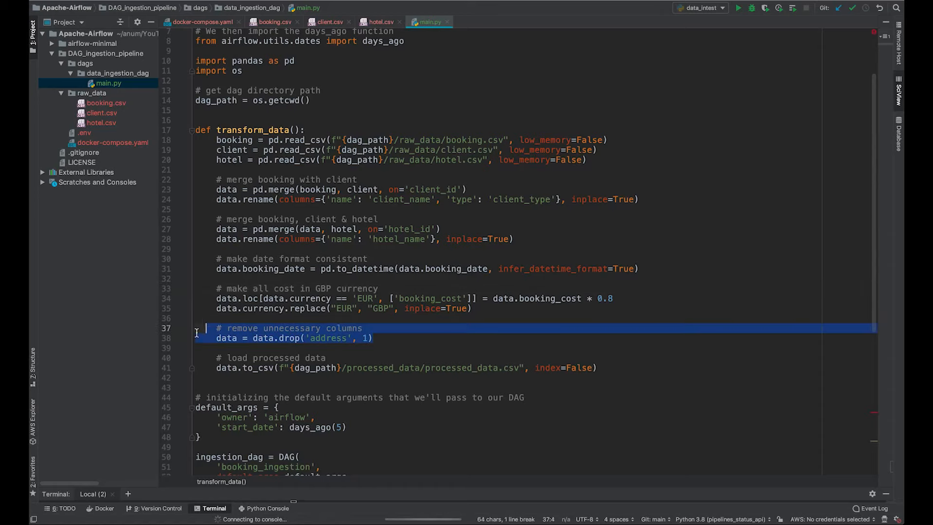
click(244, 368)
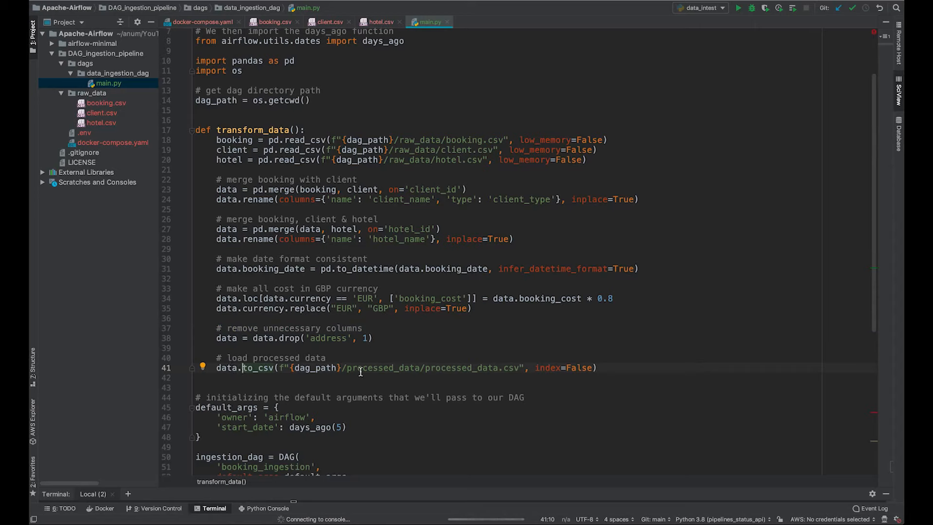
mouse_move(426, 368)
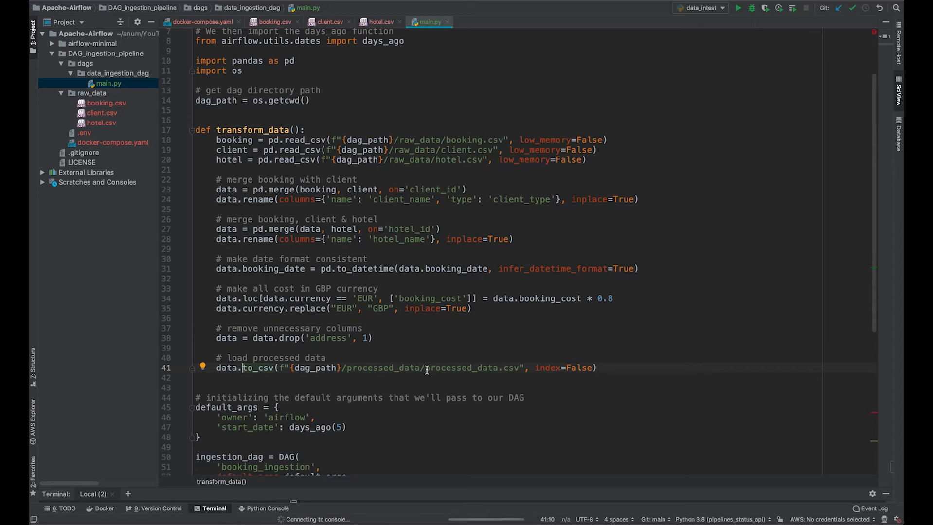
double_click(473, 367)
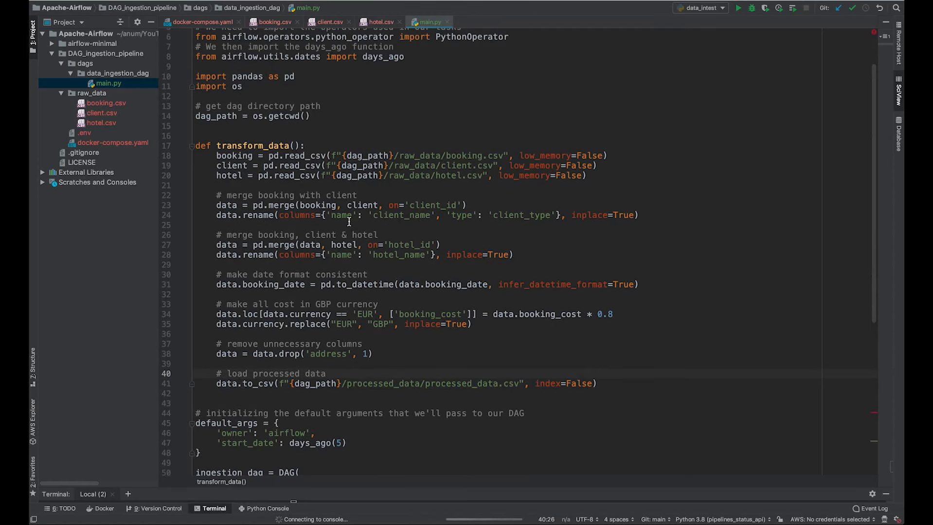
mouse_move(646, 242)
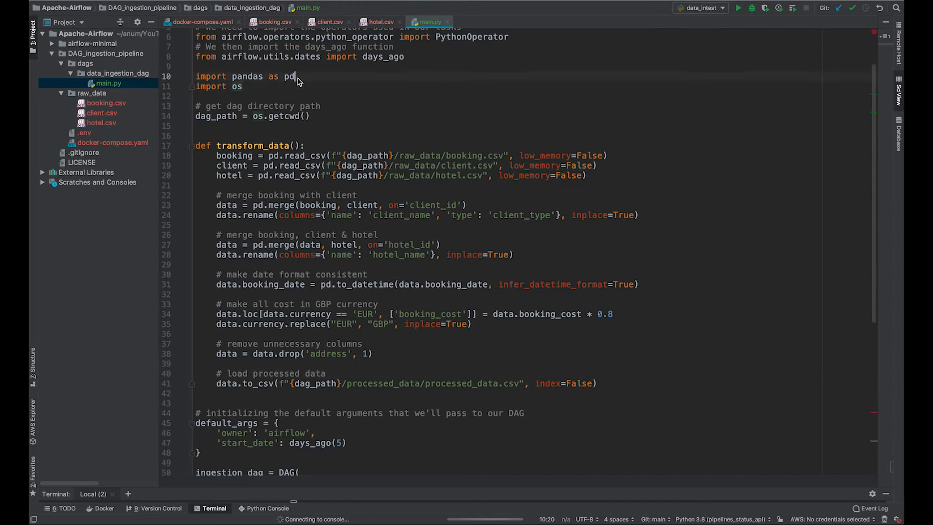
Step: Add 'import sqlite3' and load_data, reviewing how it writes processed records to booking_record
text(import sqlite3)
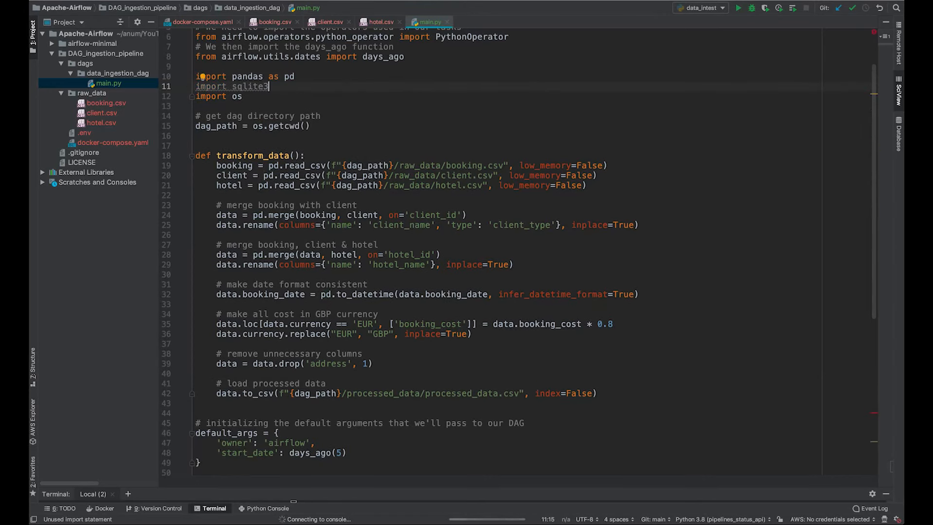
scroll(down, 3)
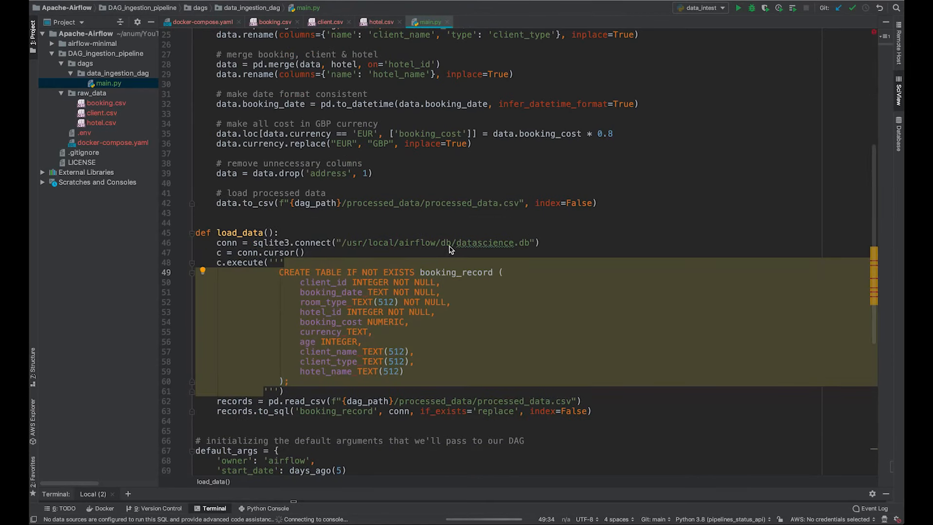
double_click(485, 242)
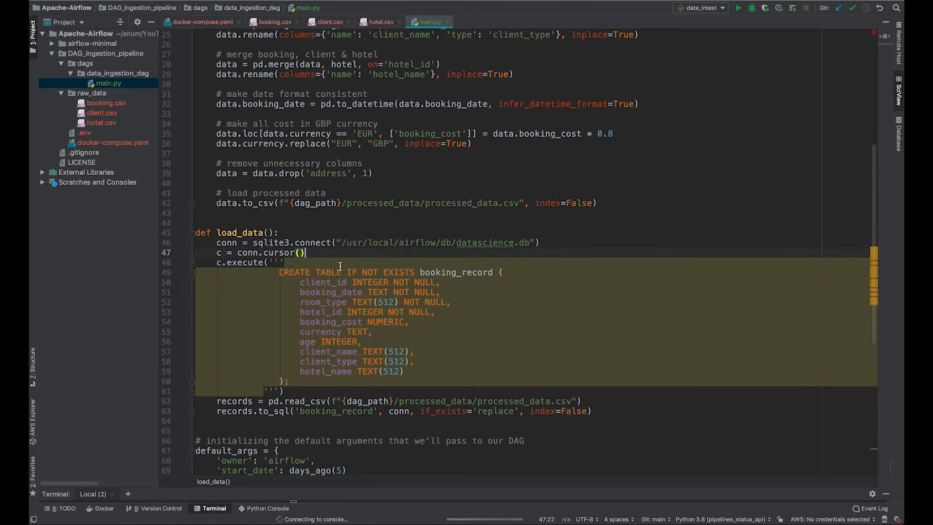
scroll(down, 3)
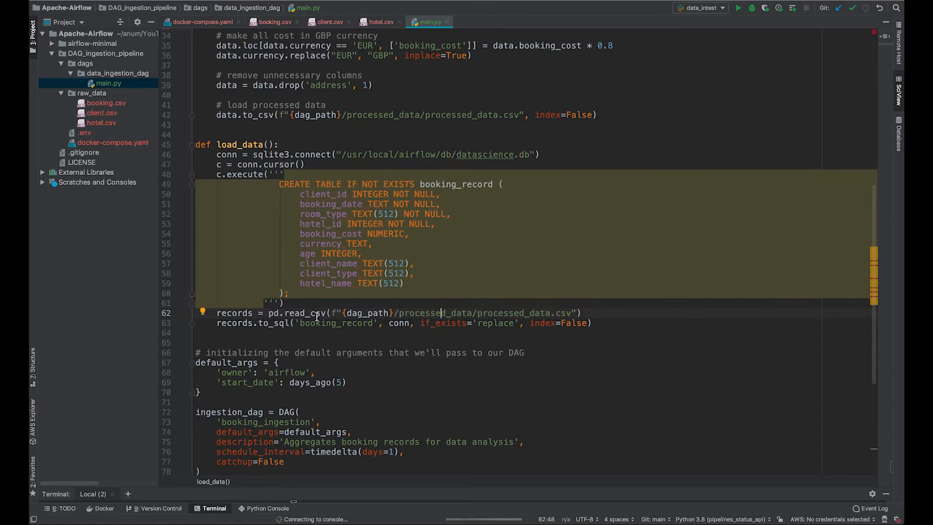
click(476, 313)
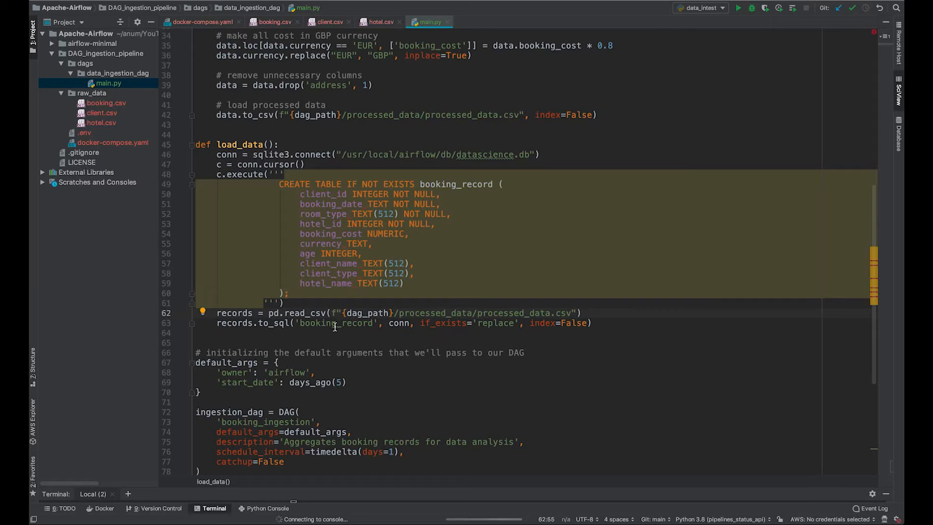
mouse_move(285, 326)
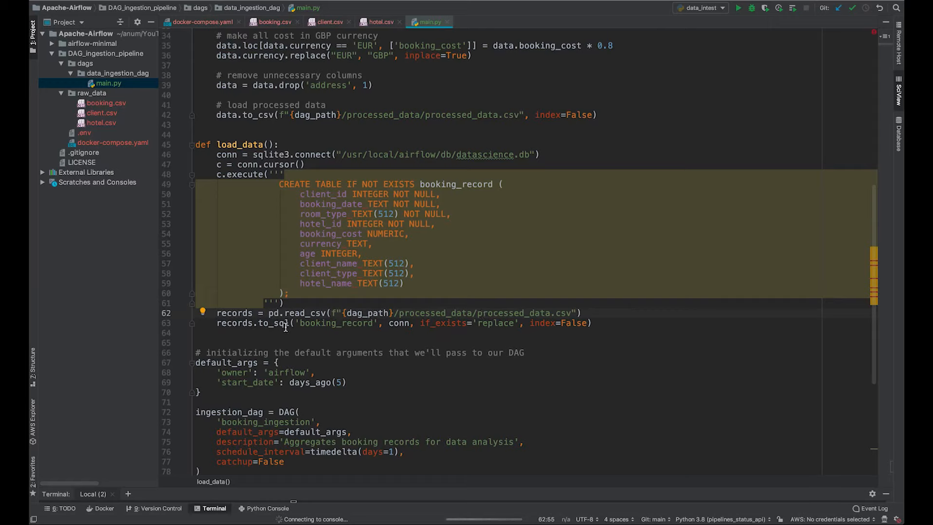
double_click(318, 323)
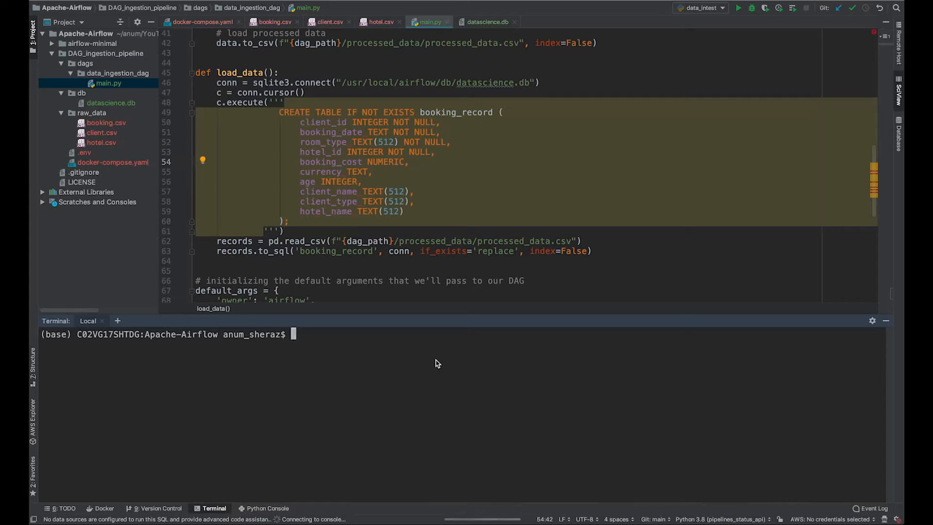
Step: Run docker-compose up airflow-init inside DAG_ingestion_pipeline, then docker-compose up to start Airflow
text(docker-compose)
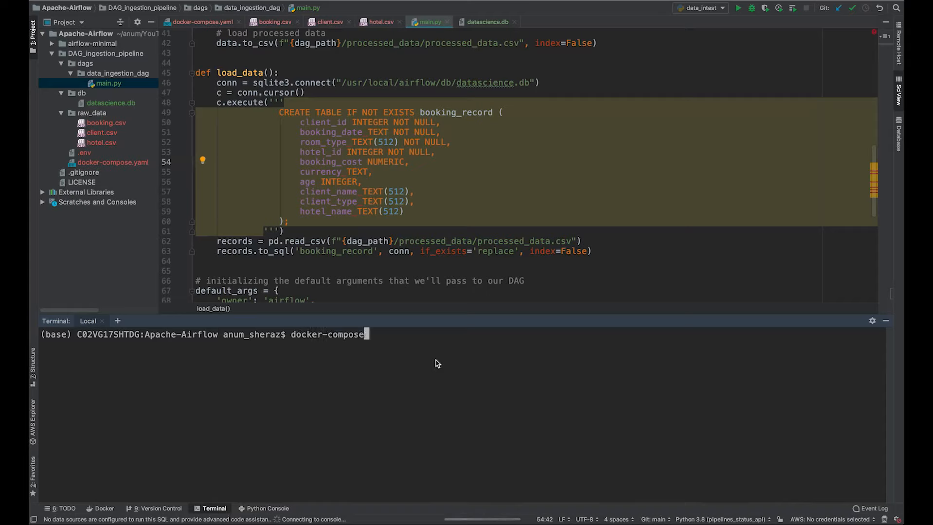
text(up airflow-)
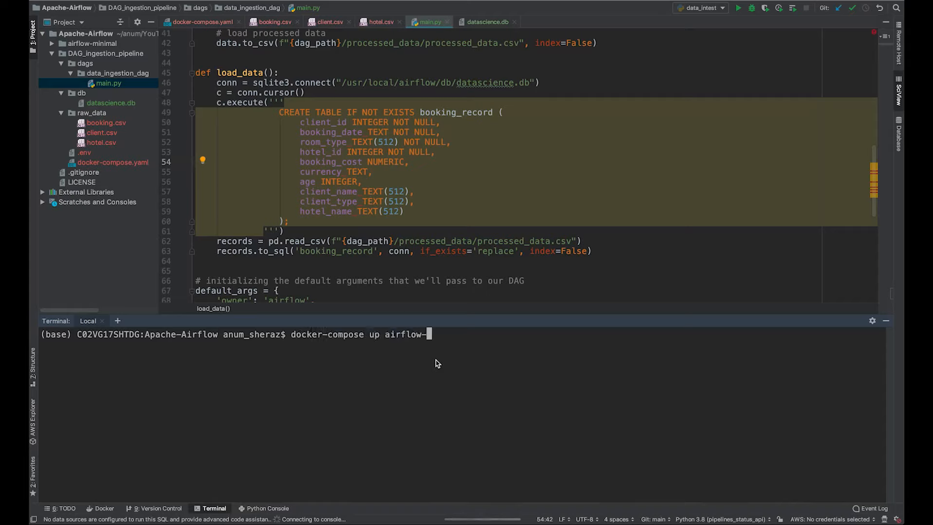
key(Return)
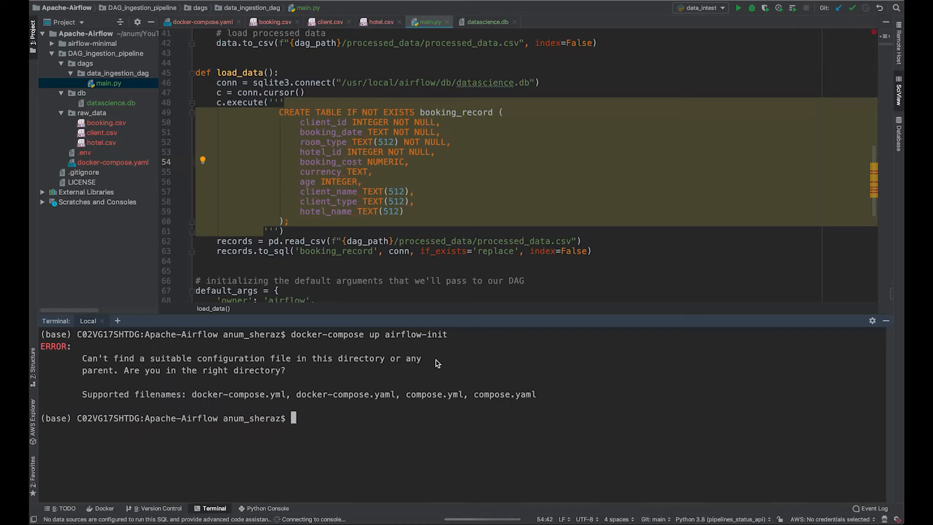
text(cd DAG_ingestion_pipeline/)
text(docker-compose up airflow-init)
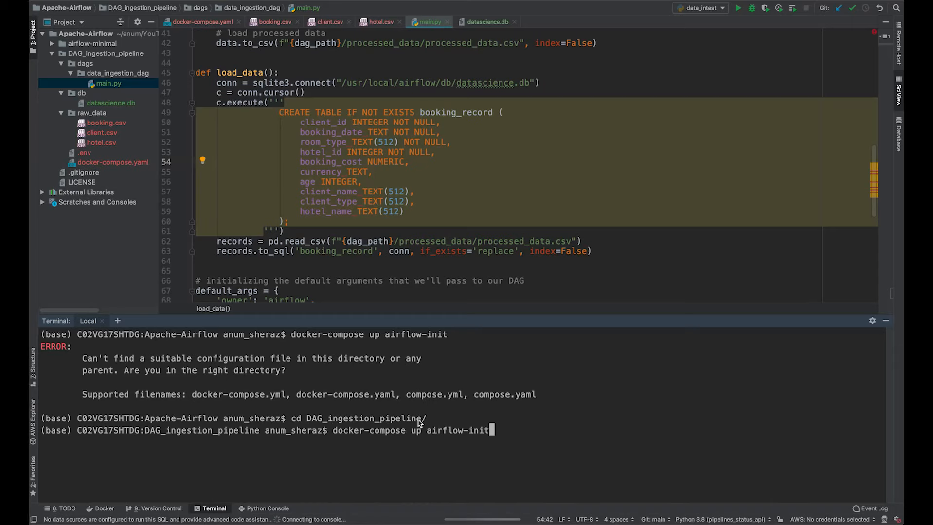
key(Return)
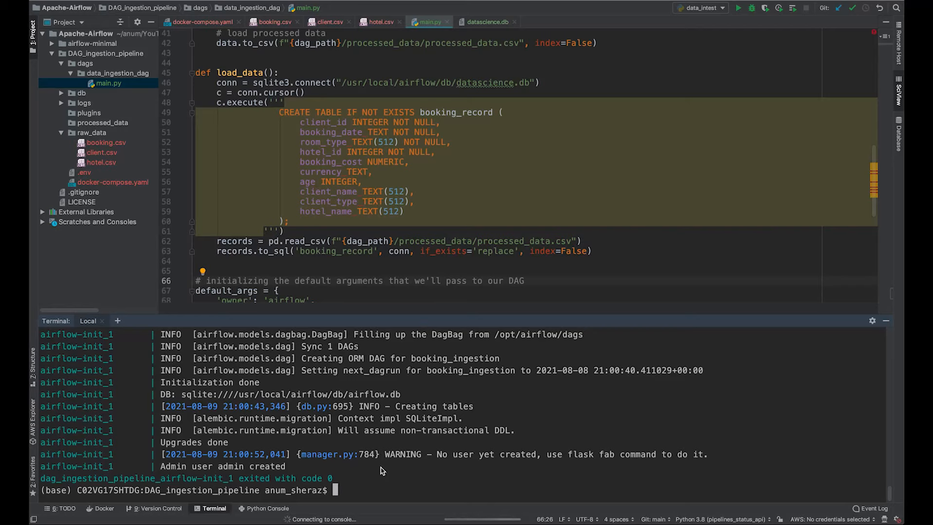
text(docker-compose up)
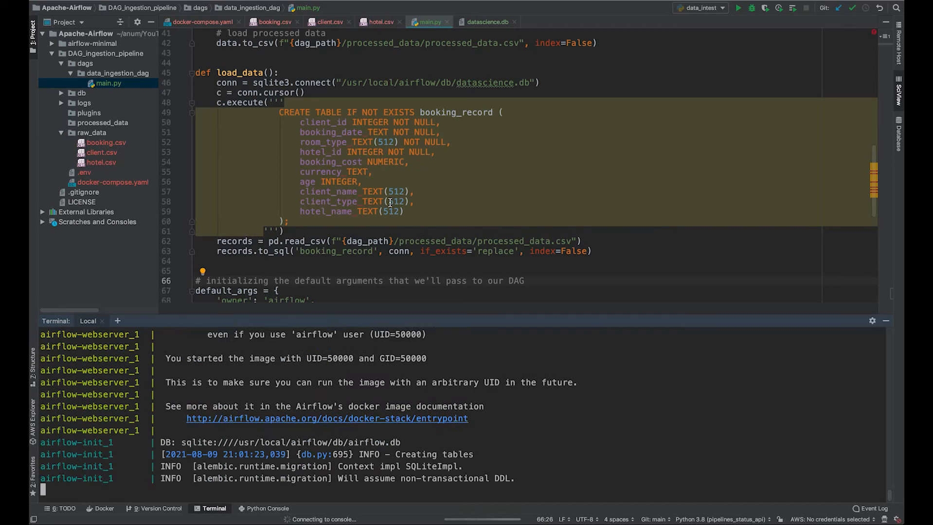
mouse_move(387, 201)
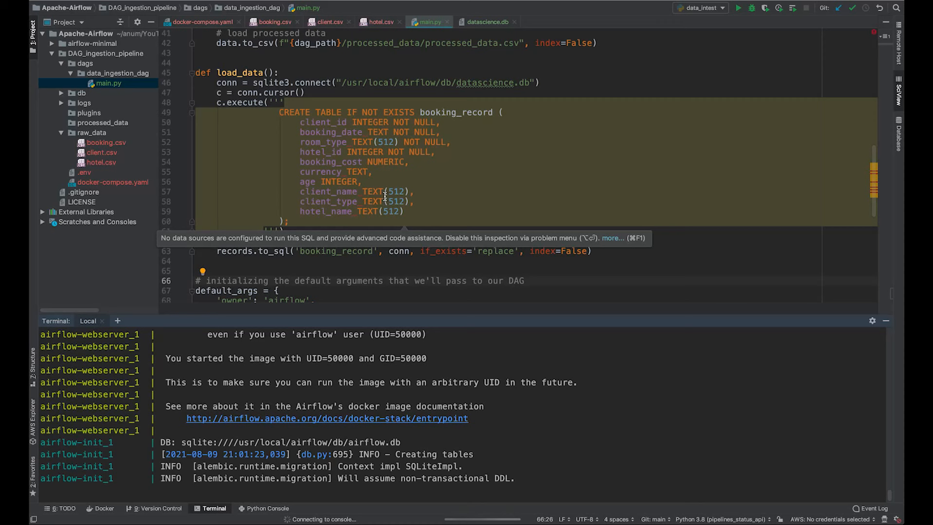
click(102, 142)
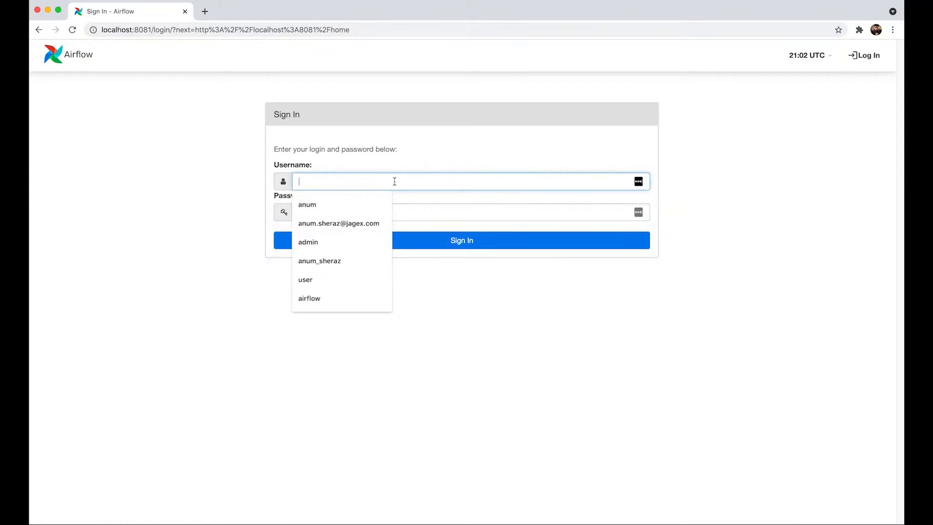
Step: Sign in to Airflow as admin and open the booking_ingestion DAG's task graph
click(308, 242)
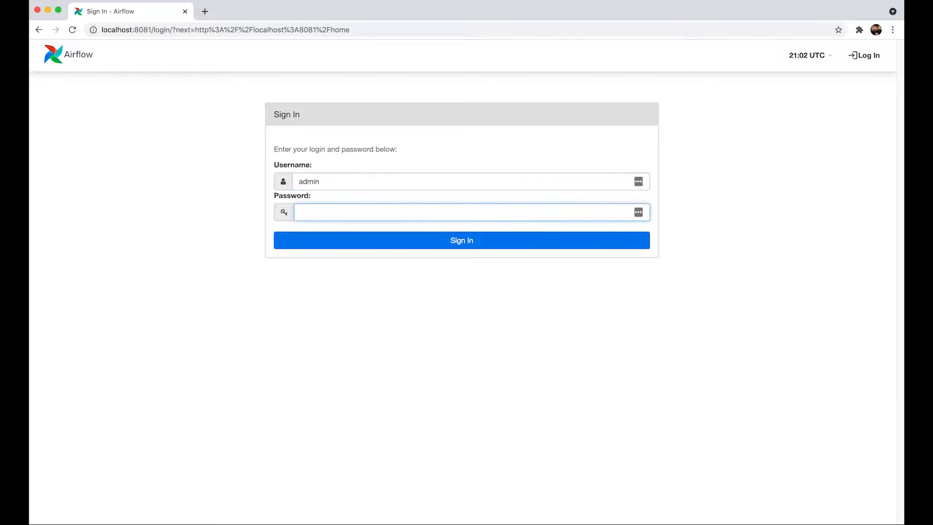
text(admin)
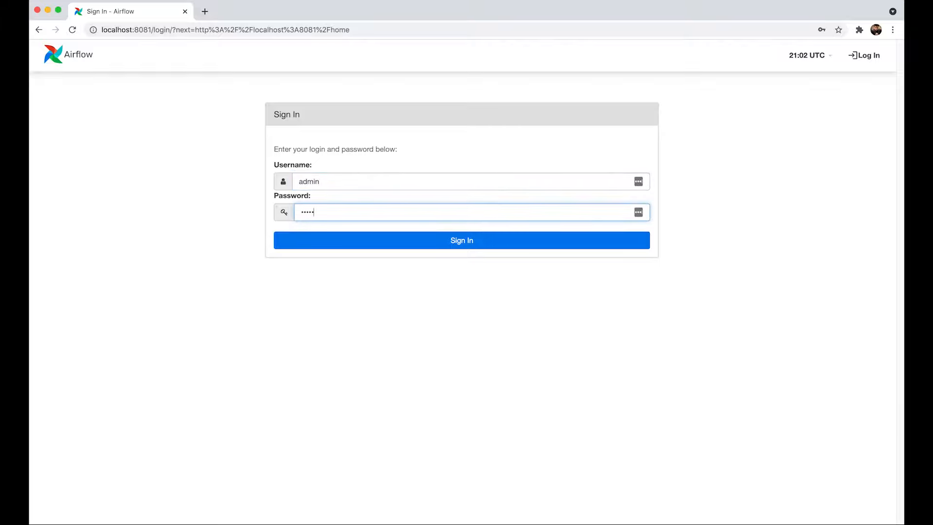
click(461, 240)
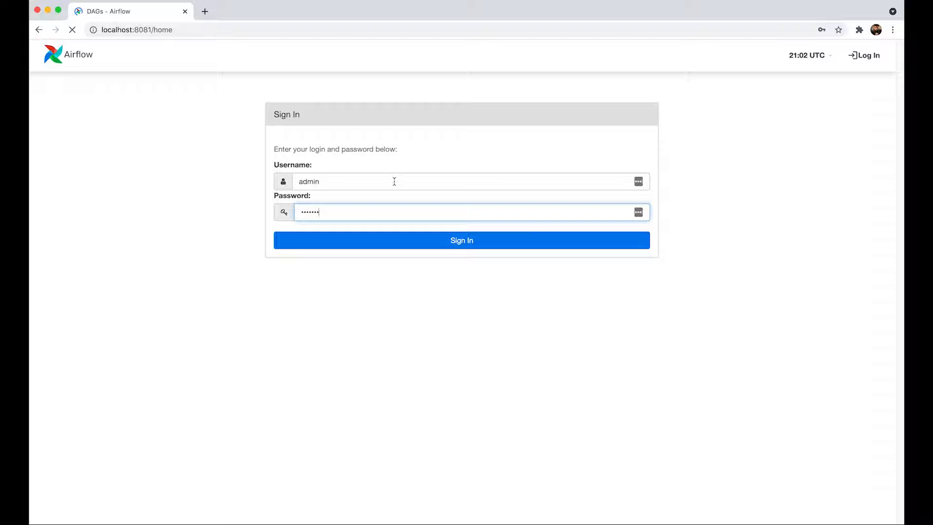
click(462, 240)
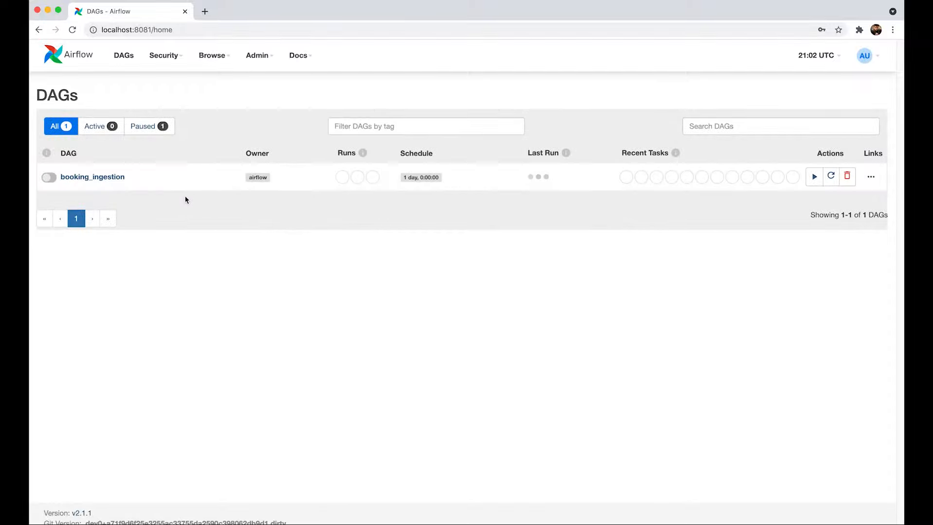
mouse_move(117, 186)
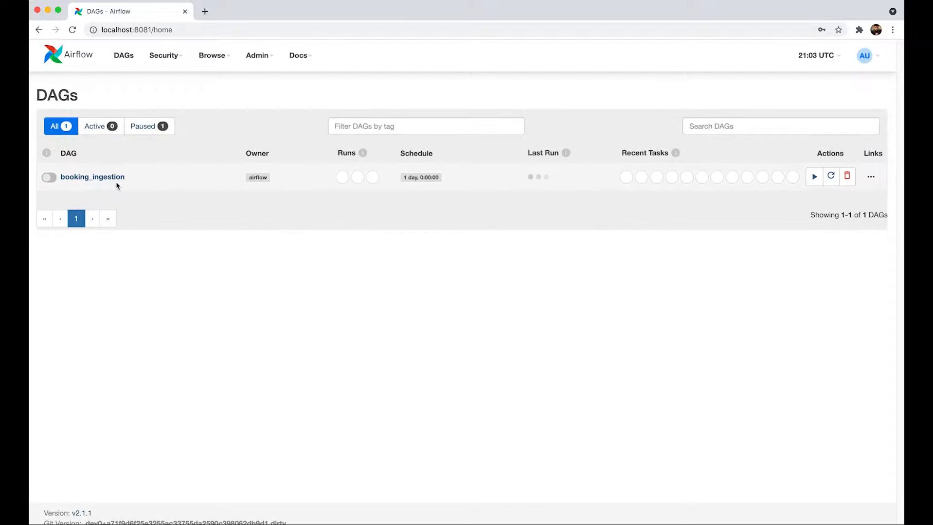
mouse_move(48, 177)
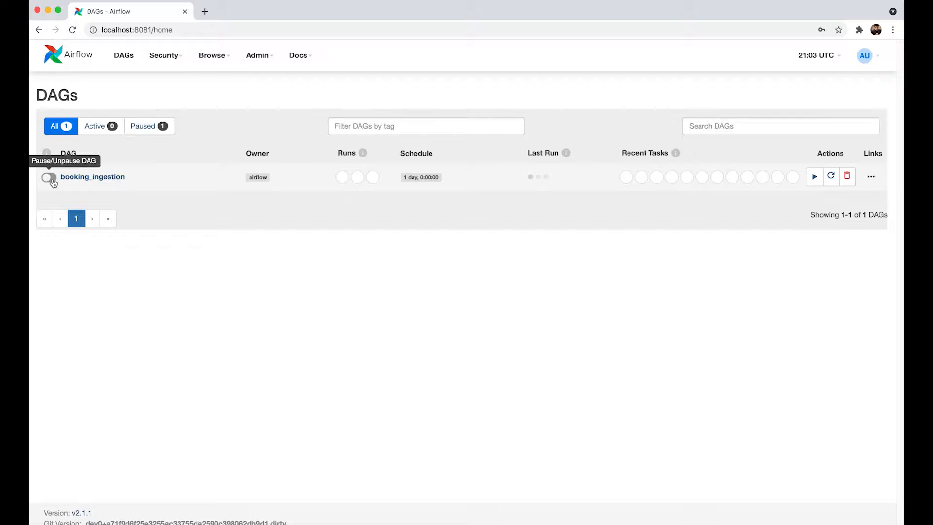
click(48, 177)
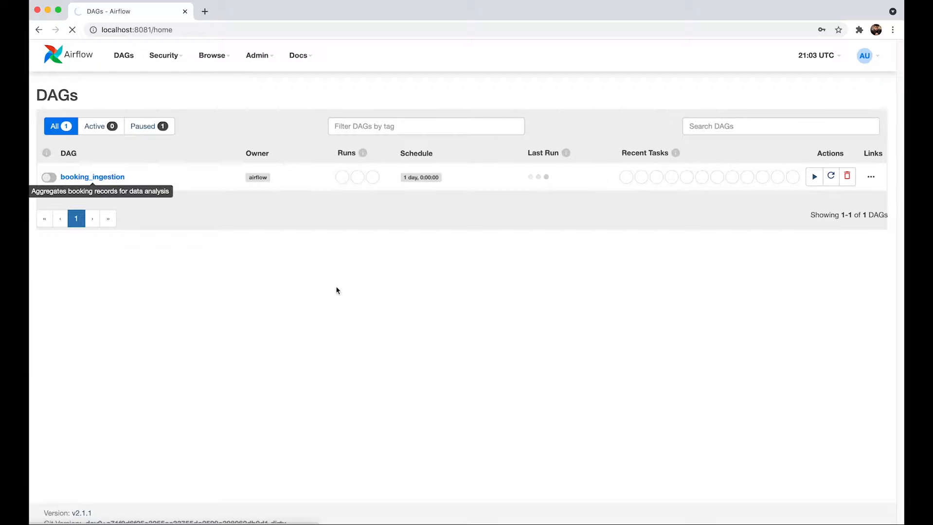
click(93, 177)
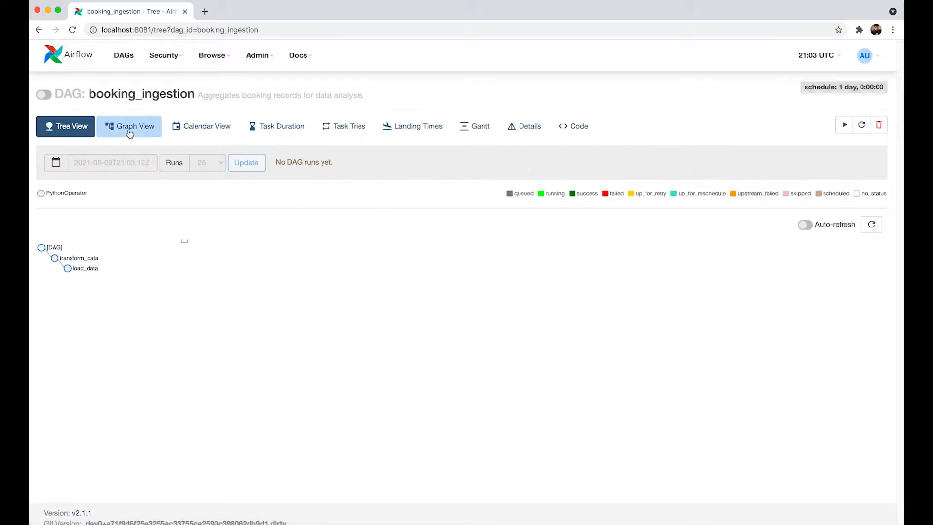
Step: Unpause booking_ingestion with auto-refresh on, then view the transform_data task log
click(129, 126)
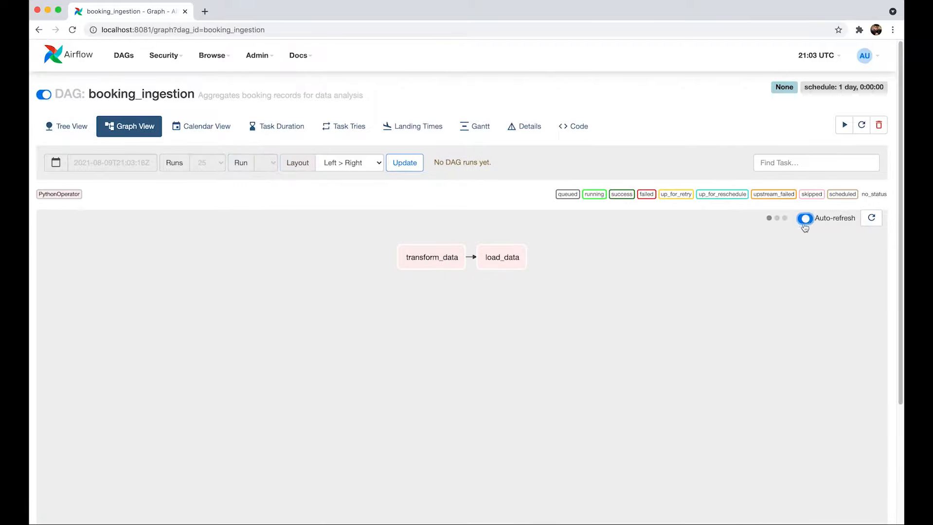
click(805, 218)
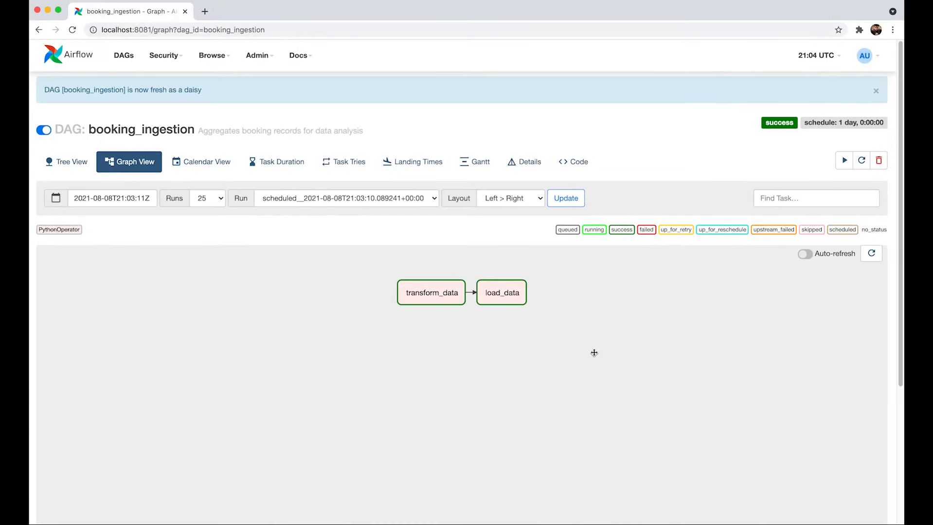
mouse_move(453, 340)
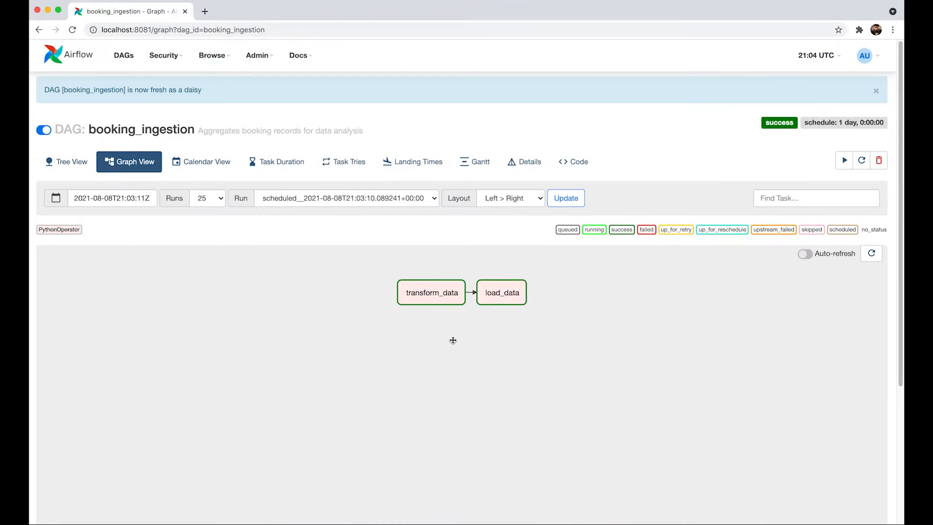
click(431, 292)
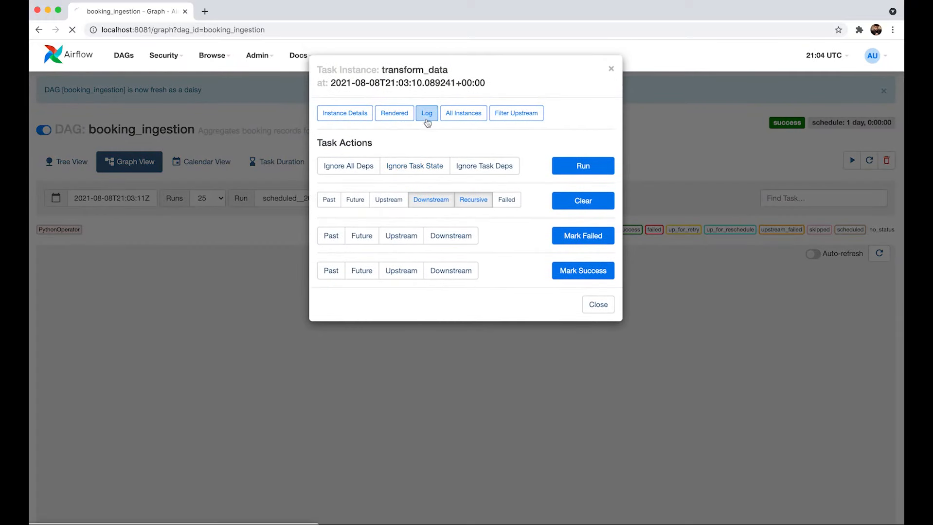
click(426, 113)
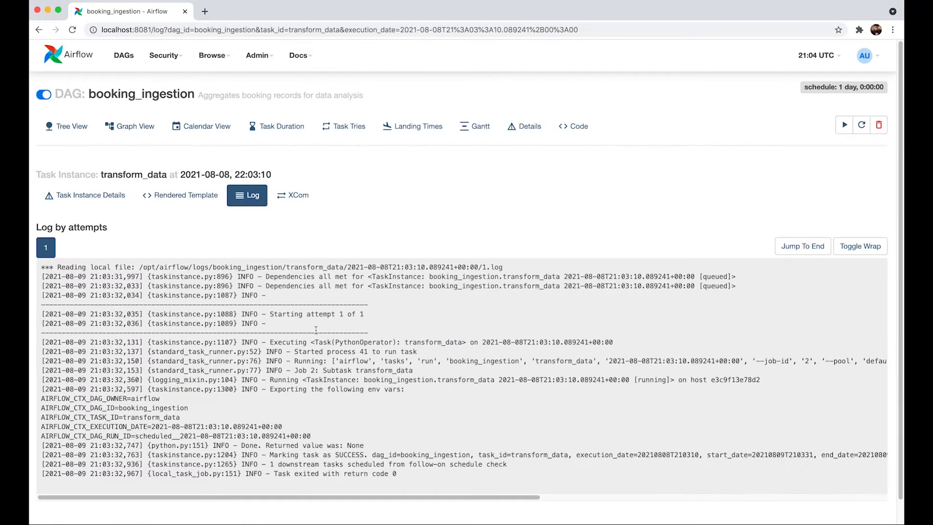
Step: Scroll to the transform_data log's 'Task exited with return code 0' line, then return to PyCharm
scroll(down, 3)
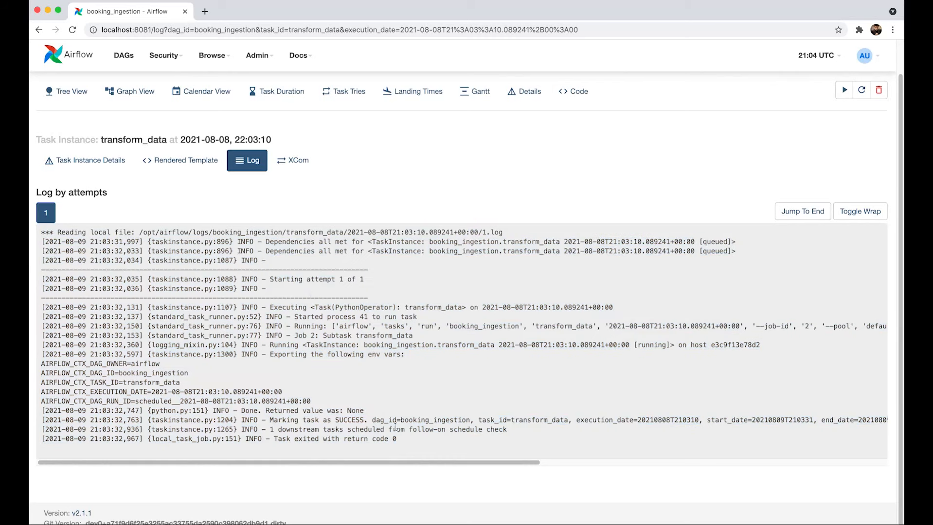
mouse_move(409, 441)
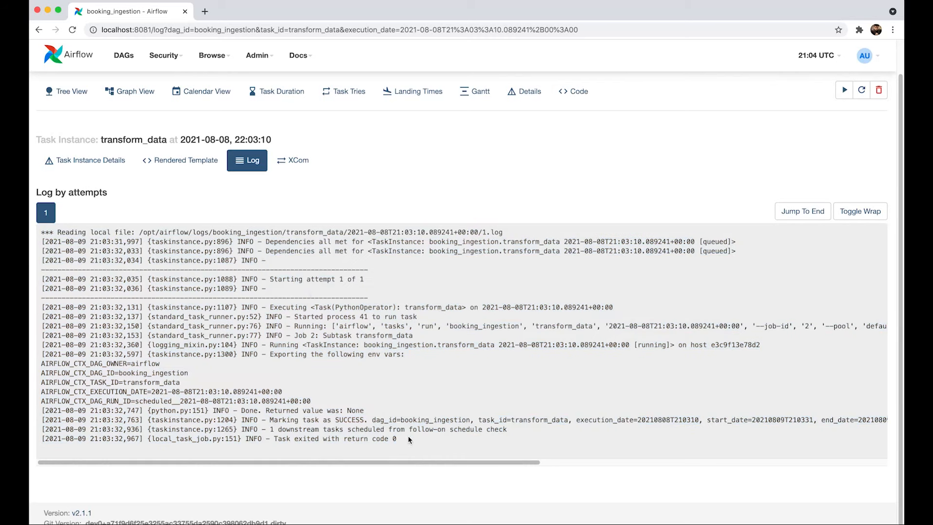
mouse_move(403, 442)
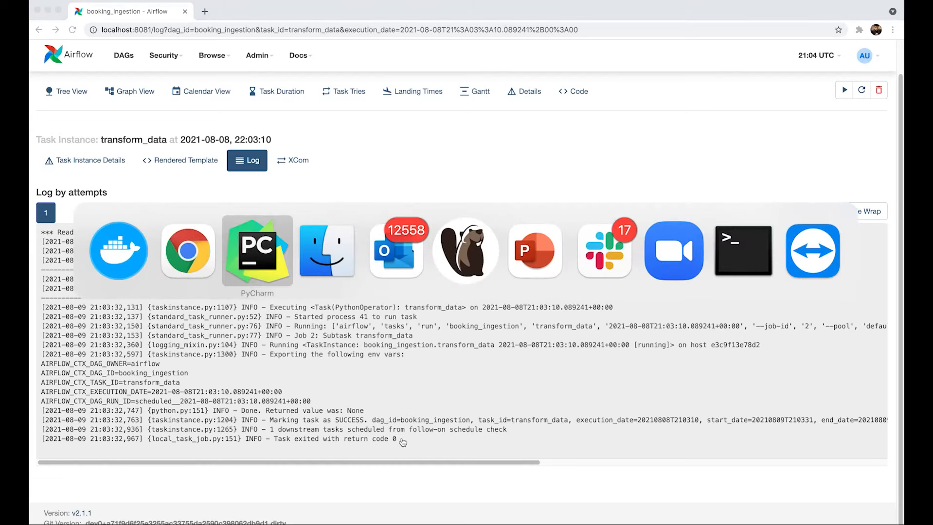
click(257, 250)
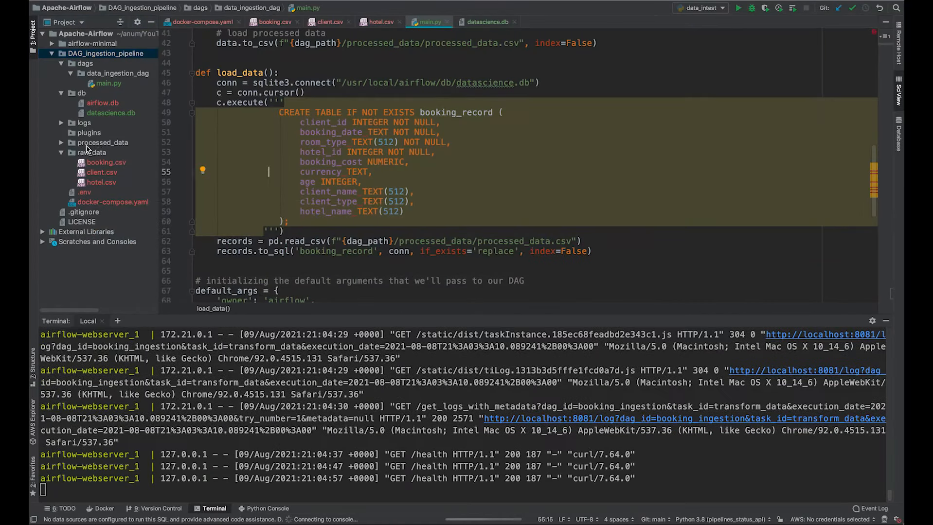
Step: Open processed_data.csv and datascience.db to view the merged booking rows and booking_record columns
click(102, 142)
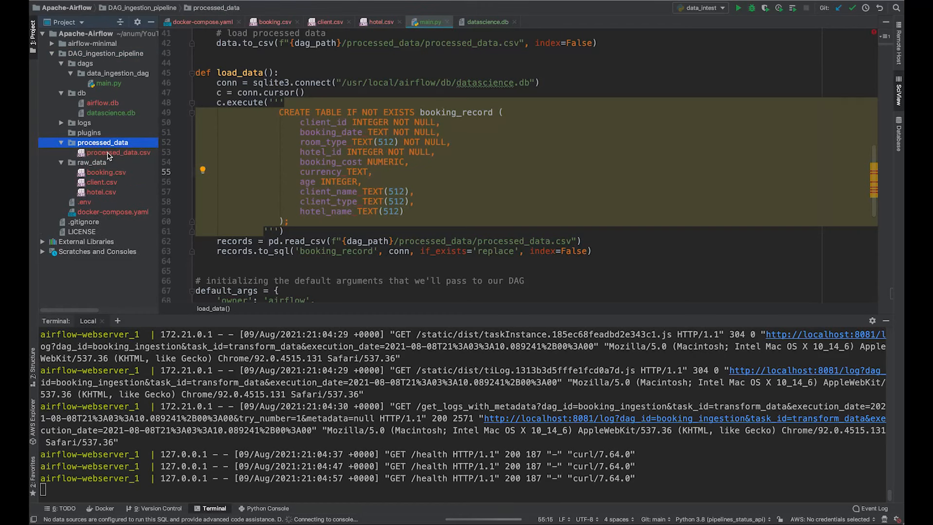
double_click(118, 152)
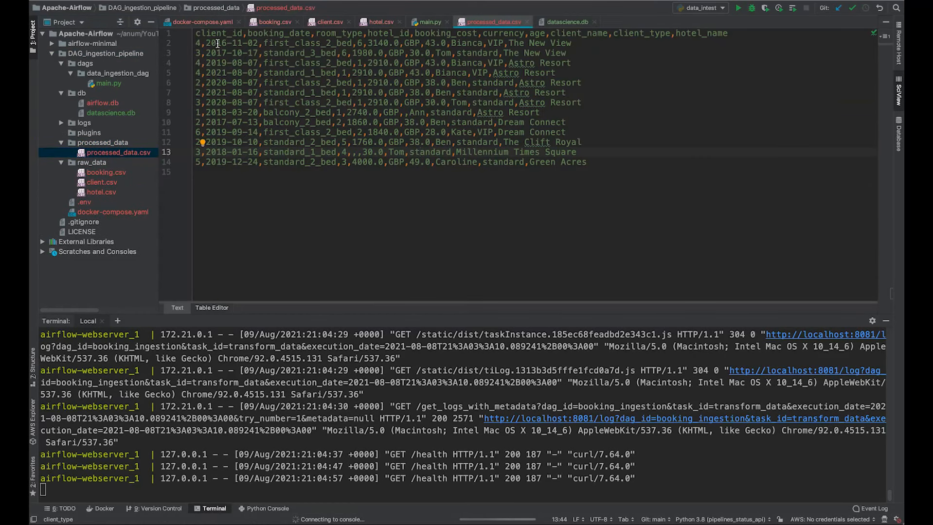
mouse_move(410, 42)
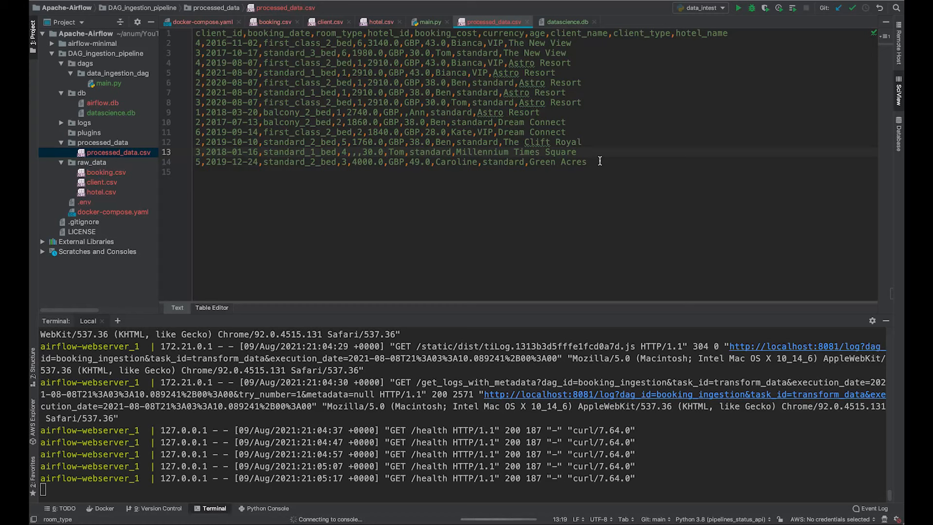
mouse_move(632, 172)
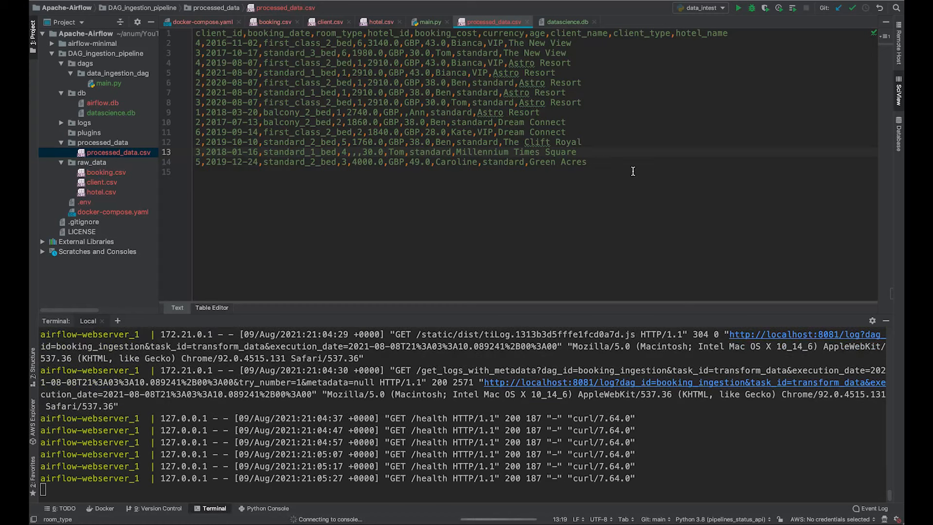
mouse_move(422, 174)
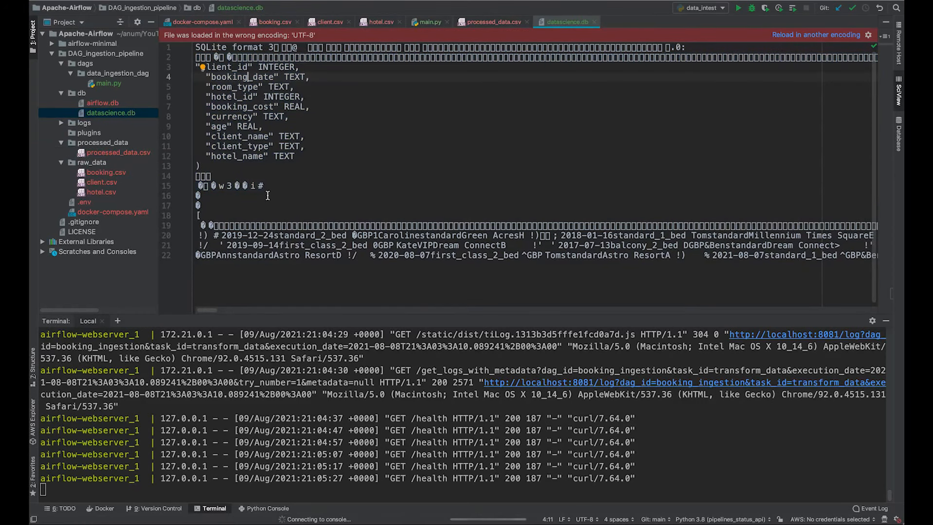
click(284, 245)
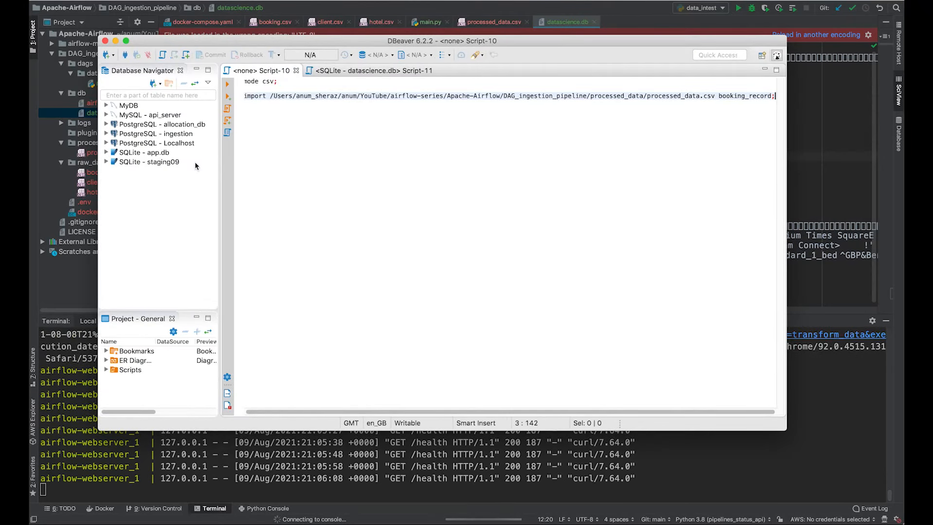
mouse_move(142, 161)
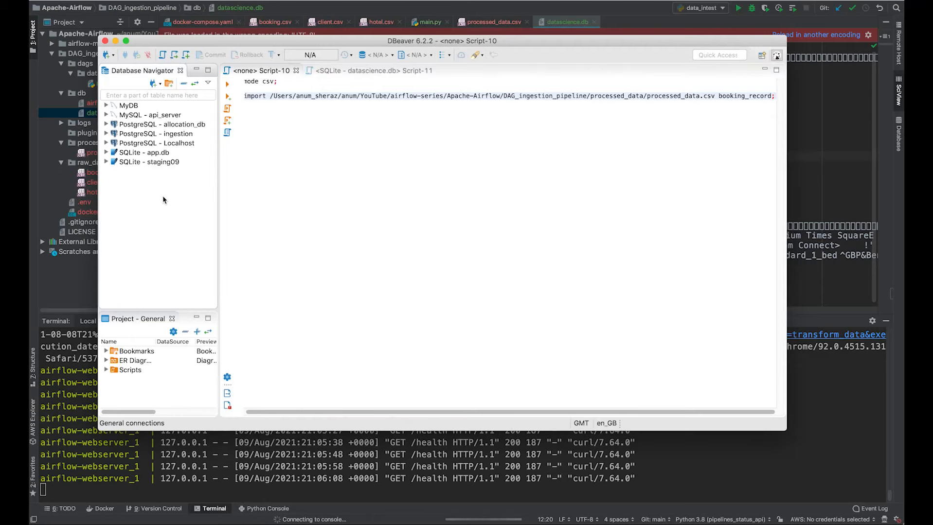
mouse_move(109, 63)
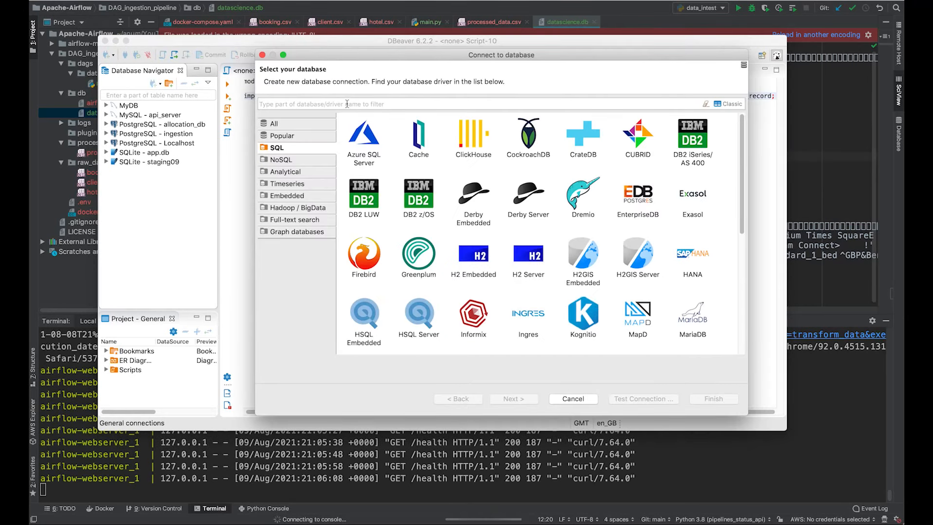
Step: Create a DBeaver SQLite connection to datascience.db and open the booking_record table's 13 rows
text(sqlite)
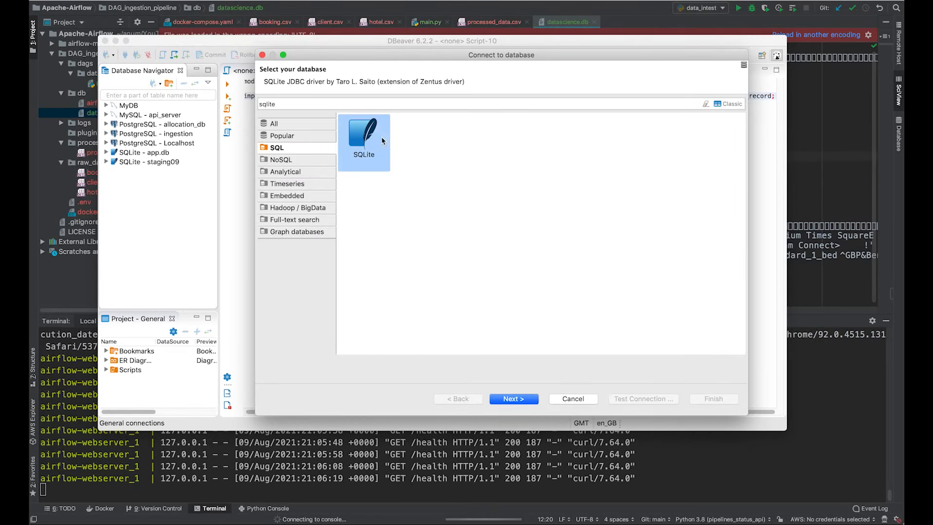
click(513, 399)
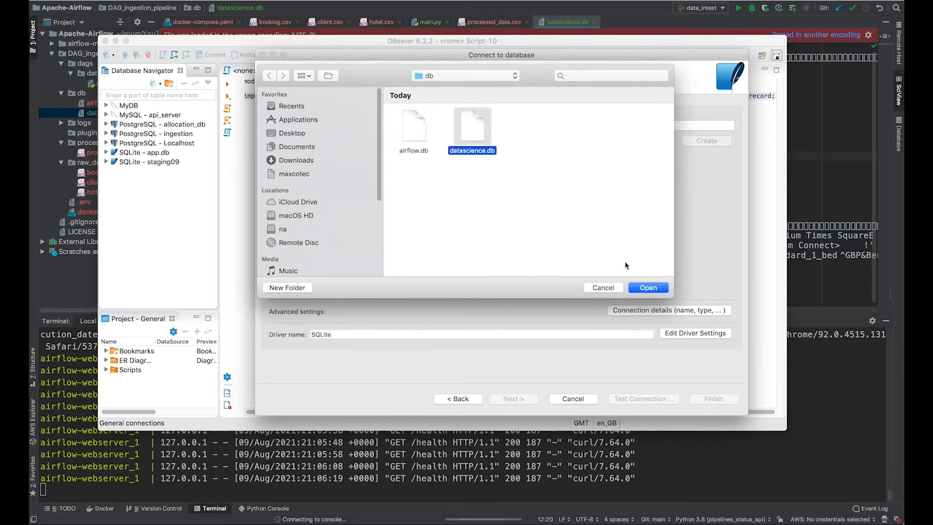
click(648, 288)
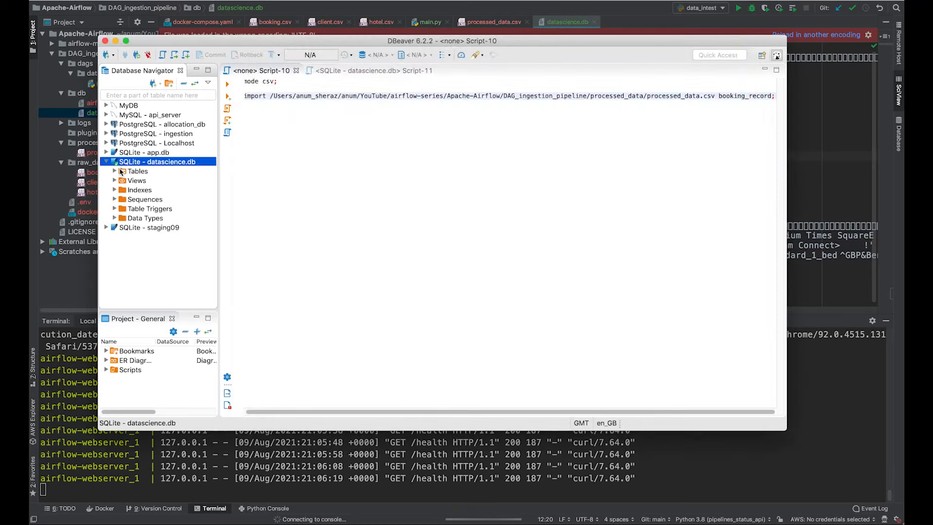
double_click(160, 180)
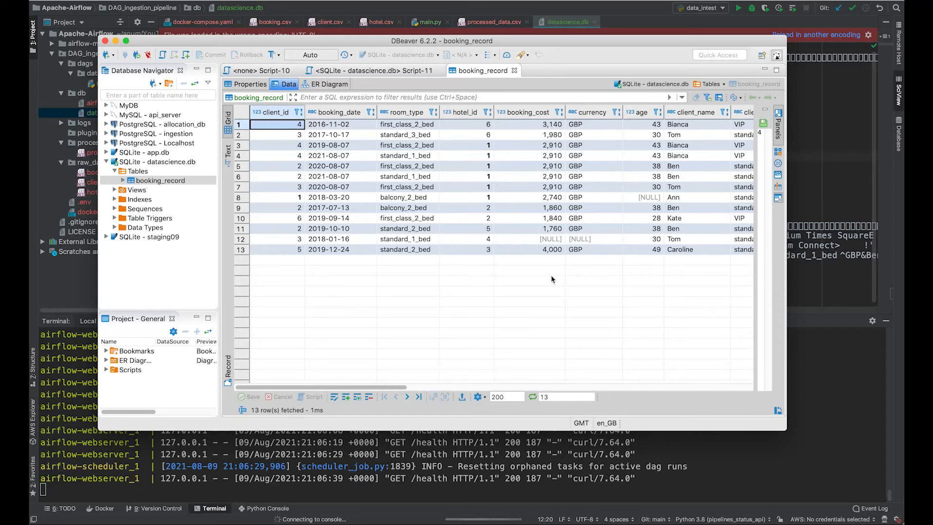
mouse_move(743, 225)
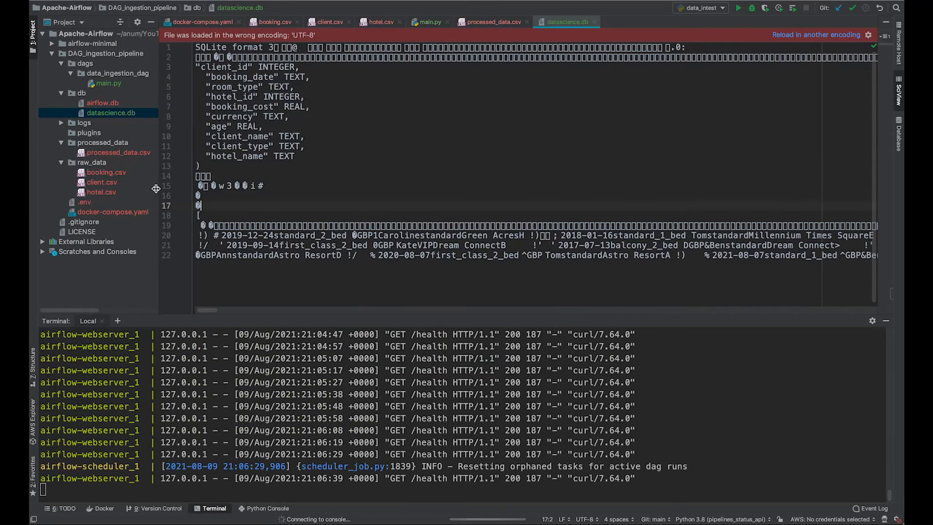
click(275, 22)
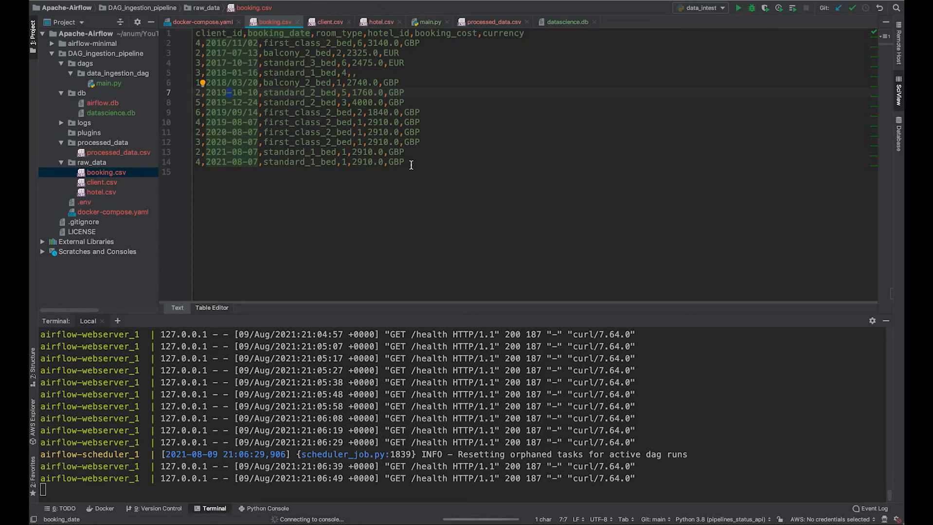
Step: Duplicate booking.csv's last 2021-08-07 standard_1_bed row and set its client_id to 5
click(406, 162)
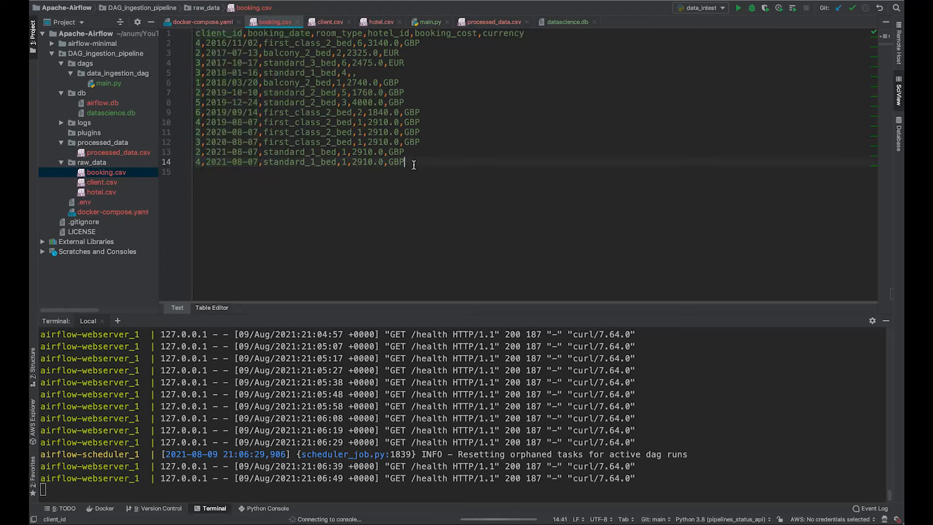
key(enter)
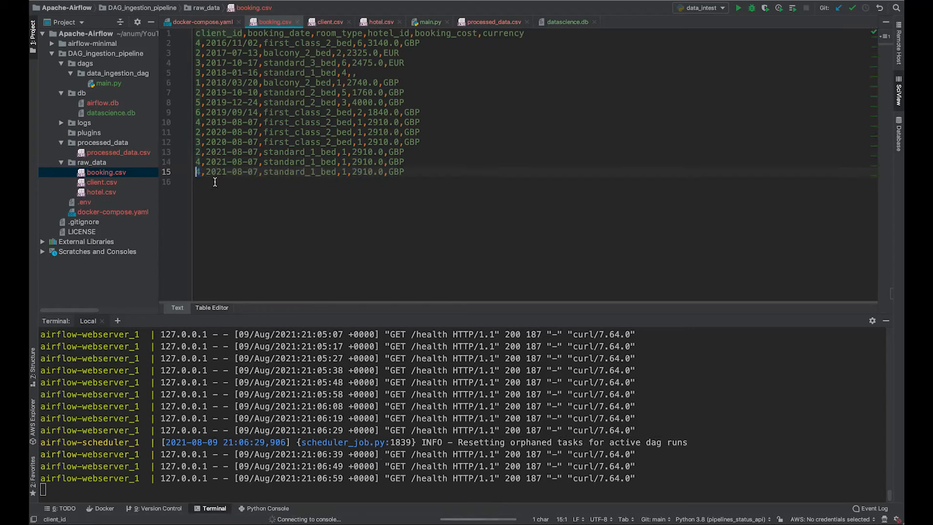
mouse_move(226, 171)
text(5)
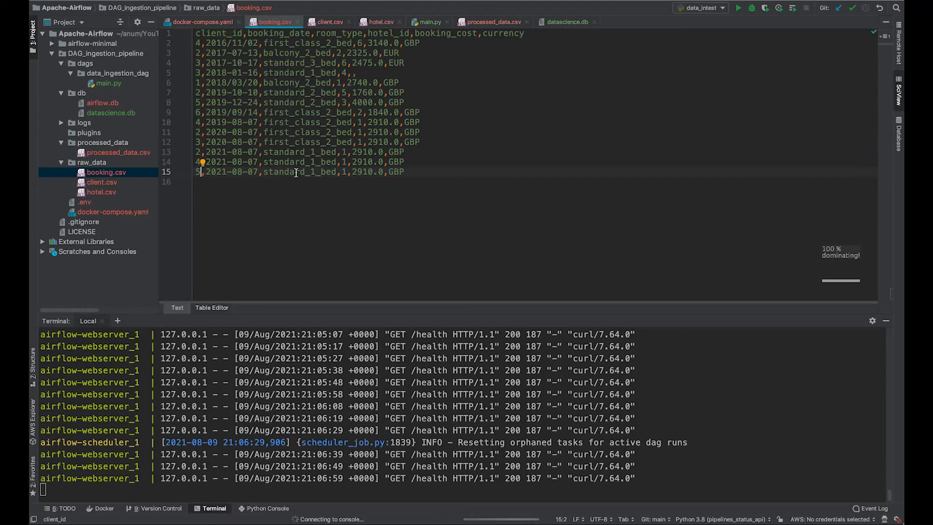
click(406, 172)
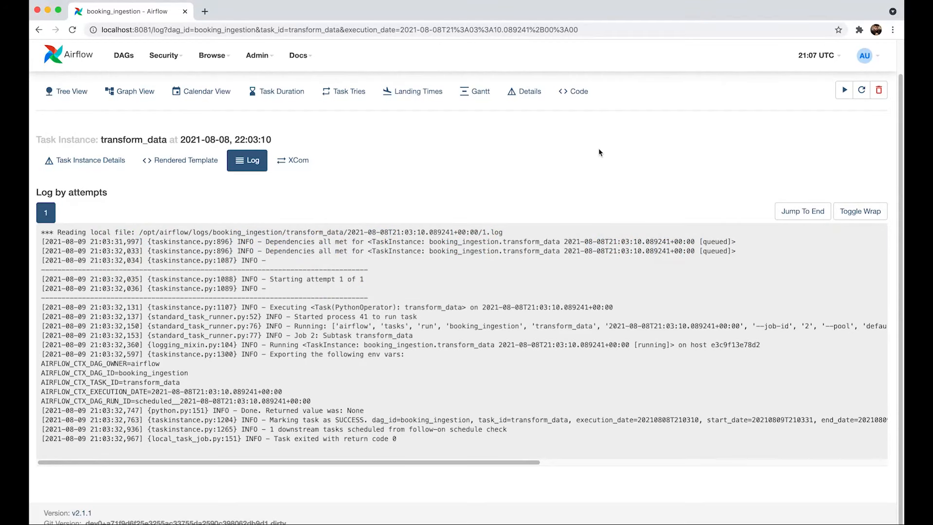
Step: Trigger a manual booking_ingestion run from Airflow's Tree View with Auto-refresh on
click(67, 91)
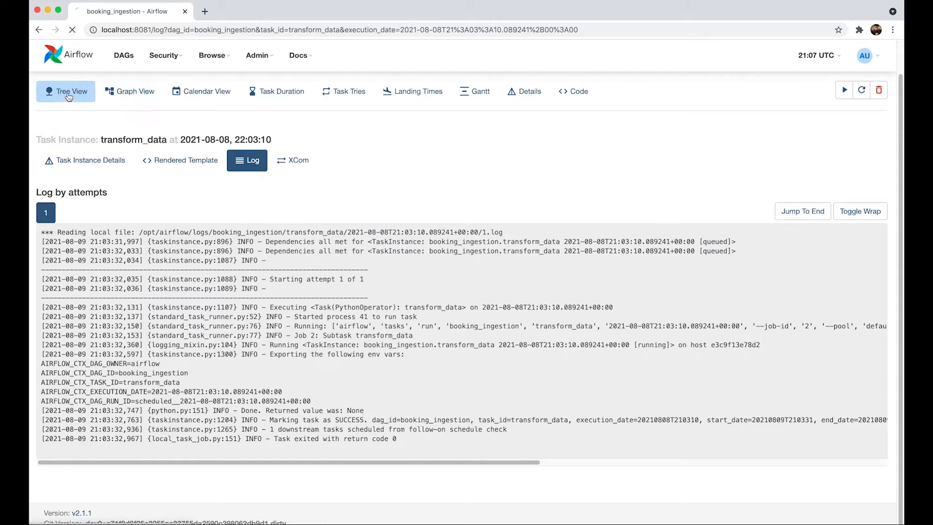
click(70, 91)
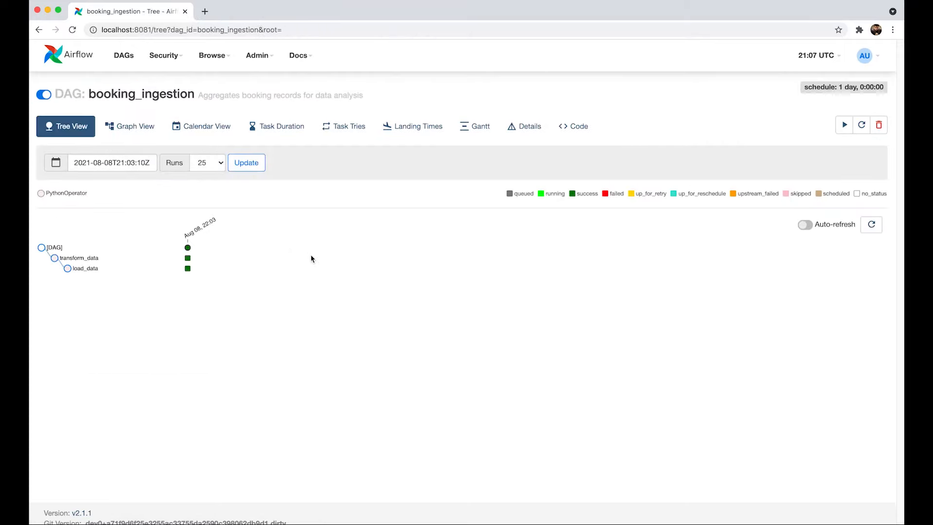
mouse_move(841, 219)
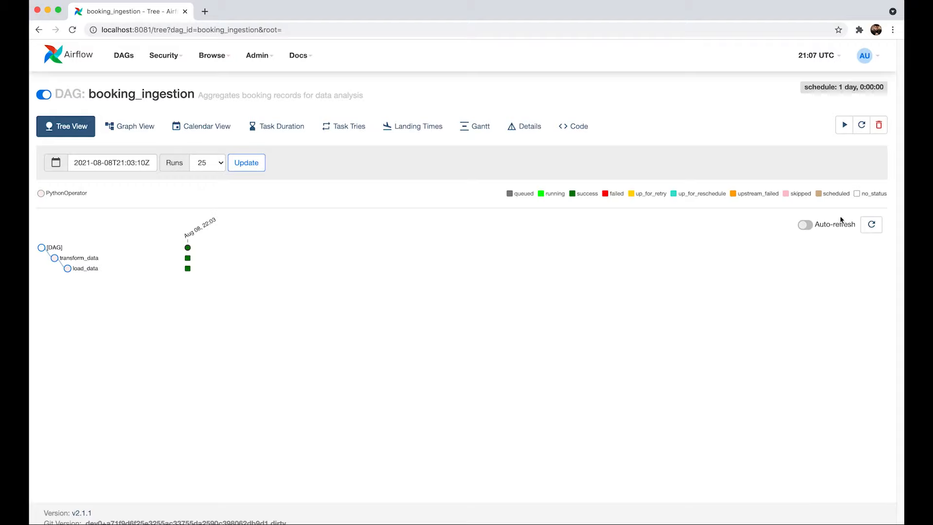
click(844, 125)
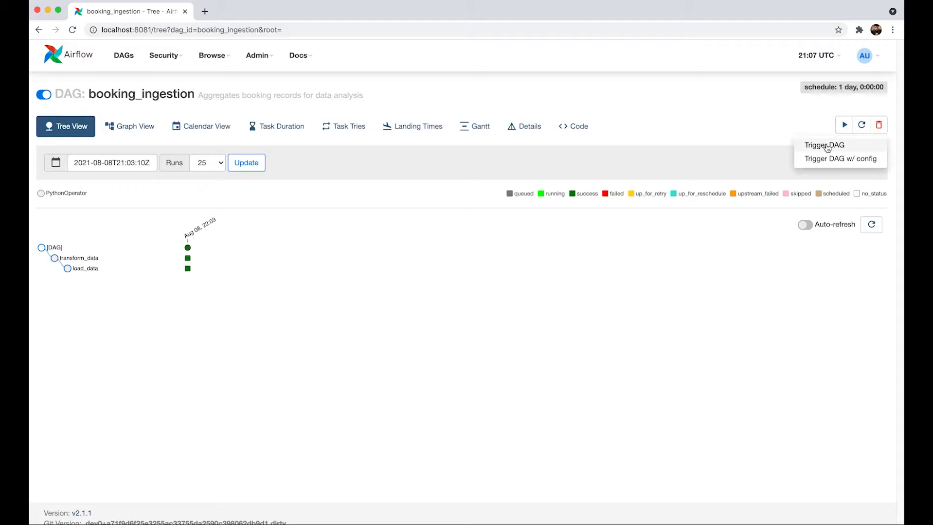
click(824, 144)
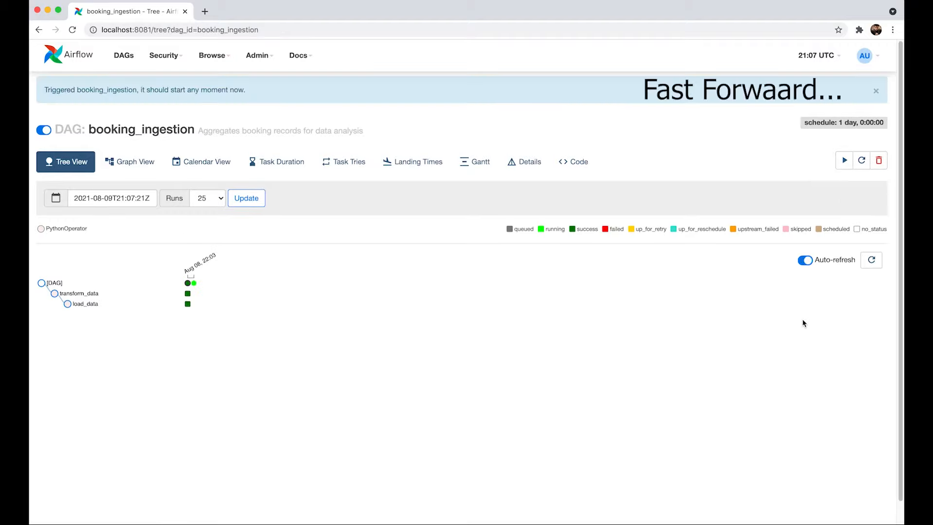
click(805, 260)
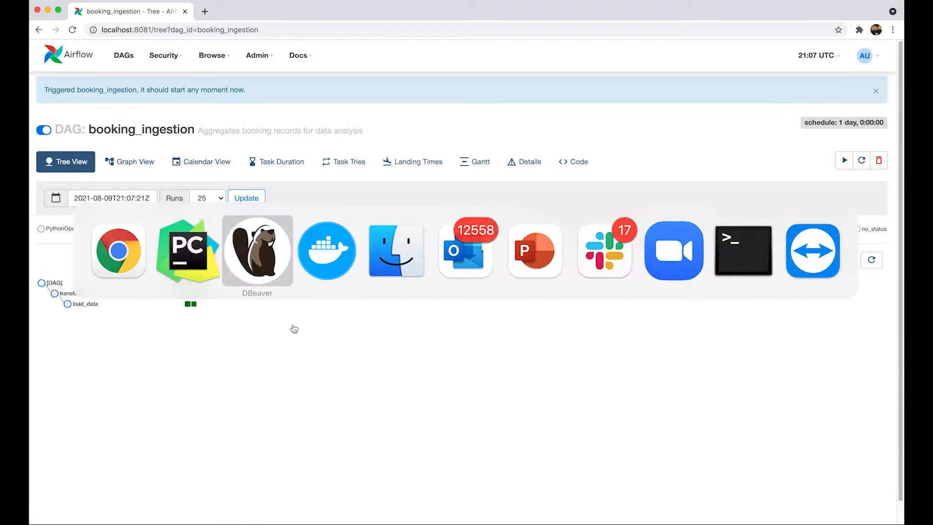
Step: Refresh booking_record in DBeaver and select the new client 5 row for Caroline dated 2021-08-07
click(257, 251)
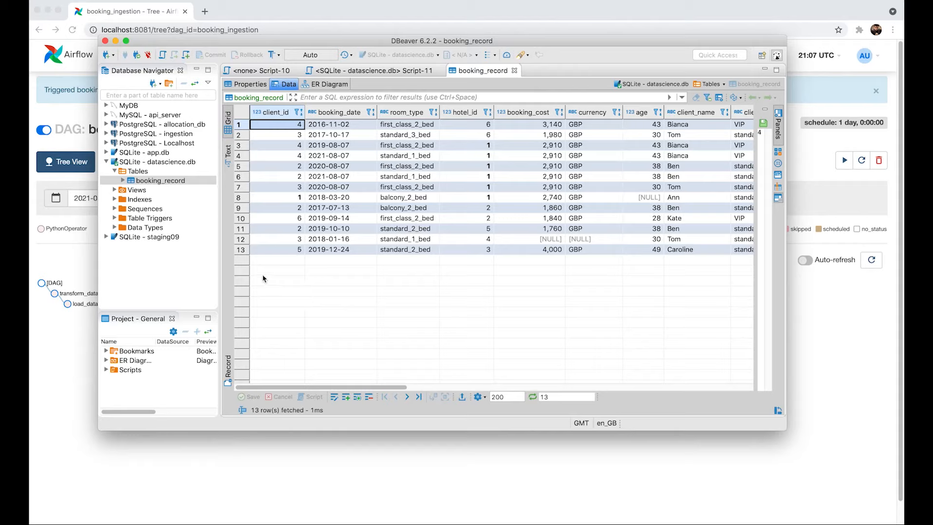
mouse_move(291, 283)
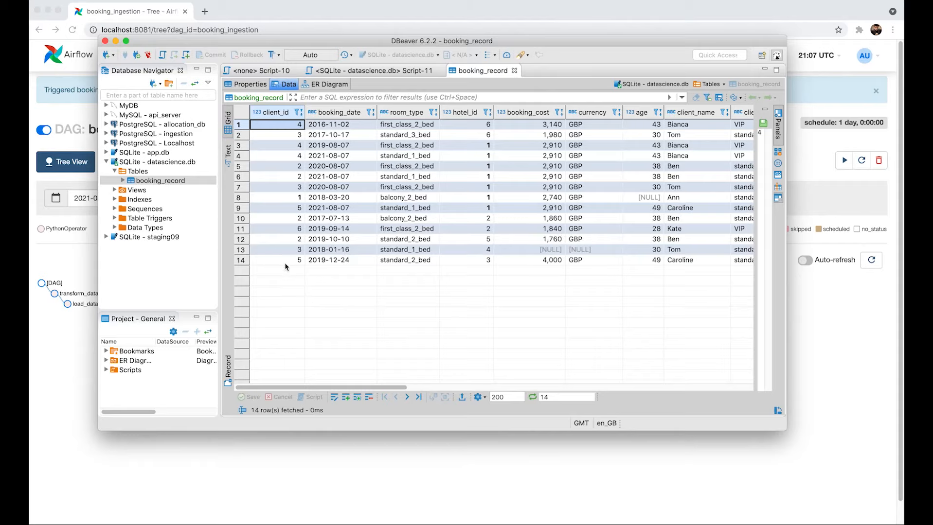
click(339, 207)
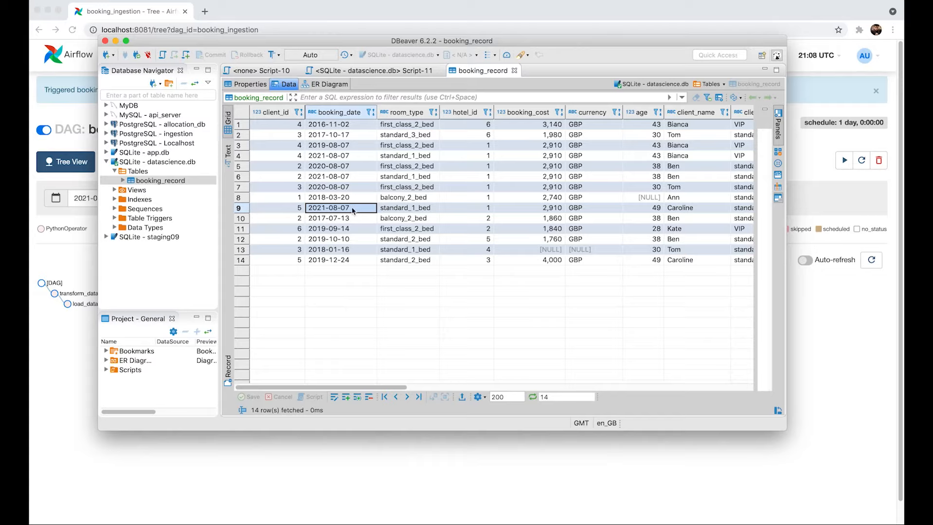
mouse_move(404, 328)
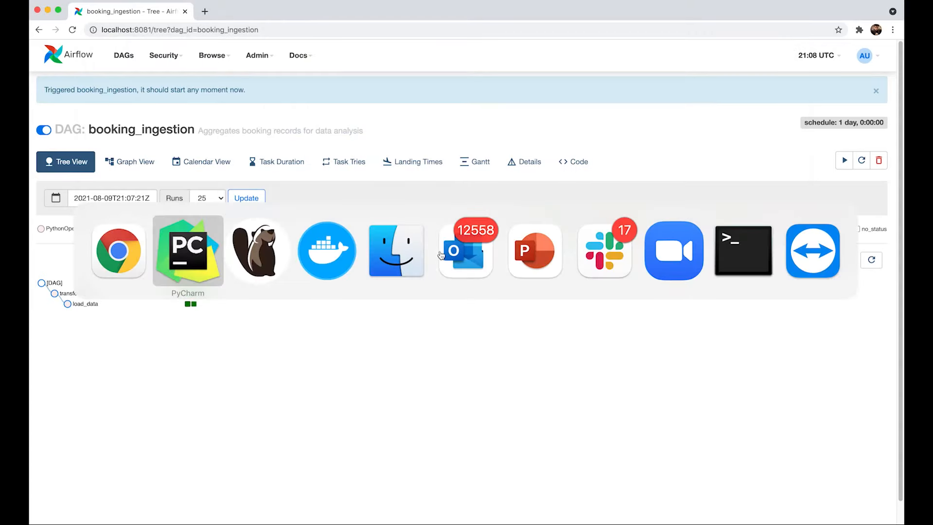
click(187, 251)
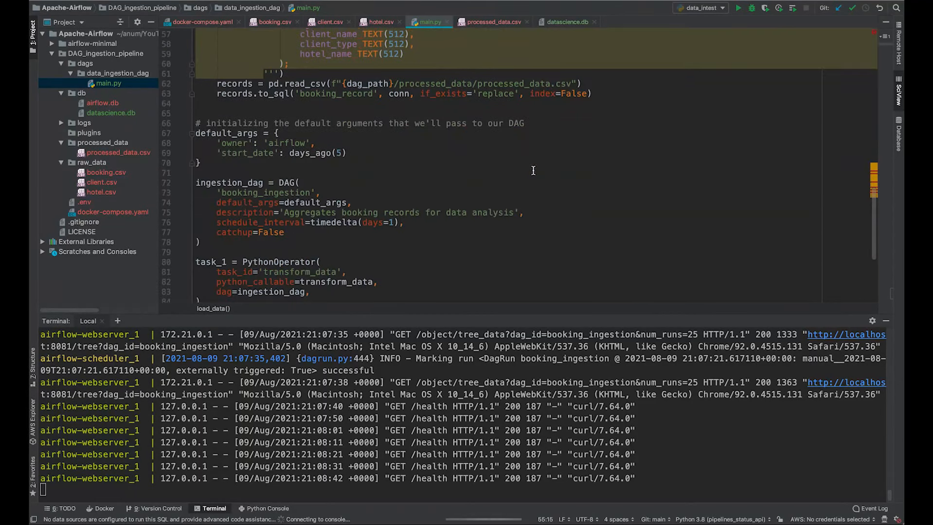
scroll(down, 3)
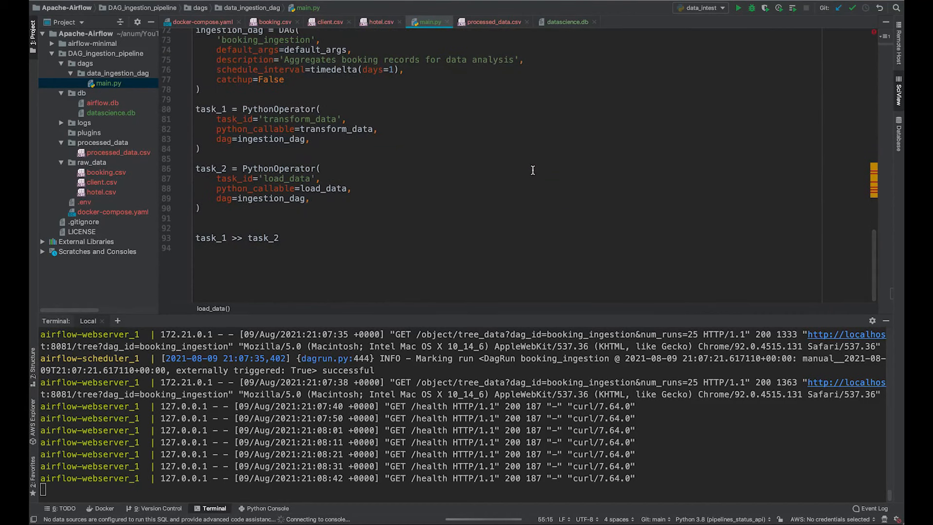
scroll(down, 3)
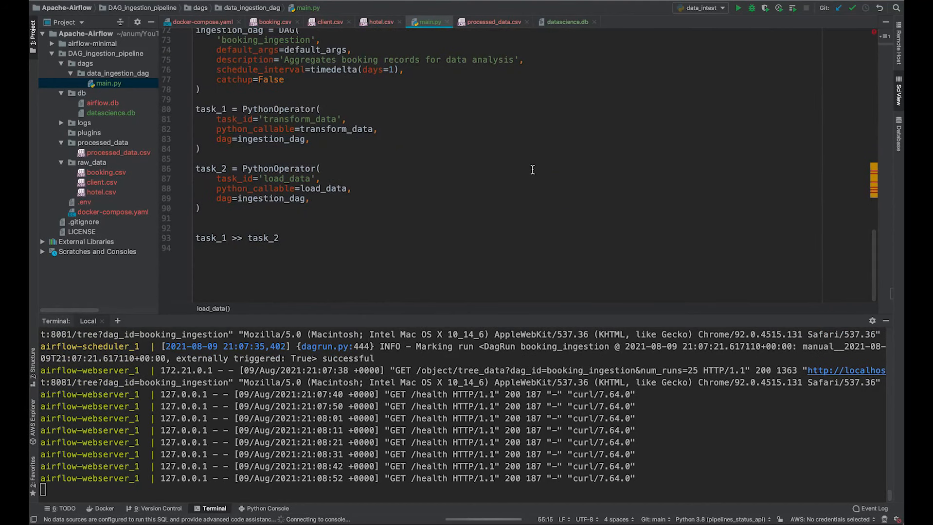
scroll(up, 3)
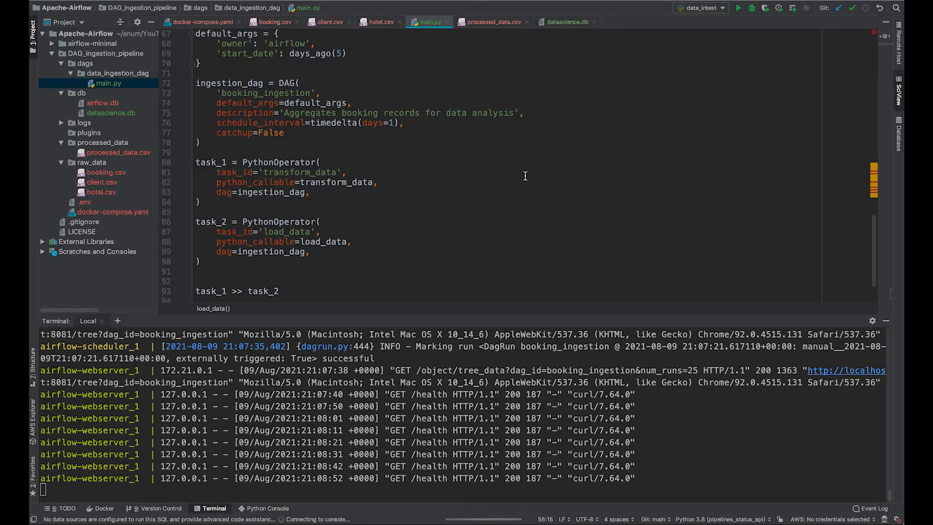
scroll(down, 3)
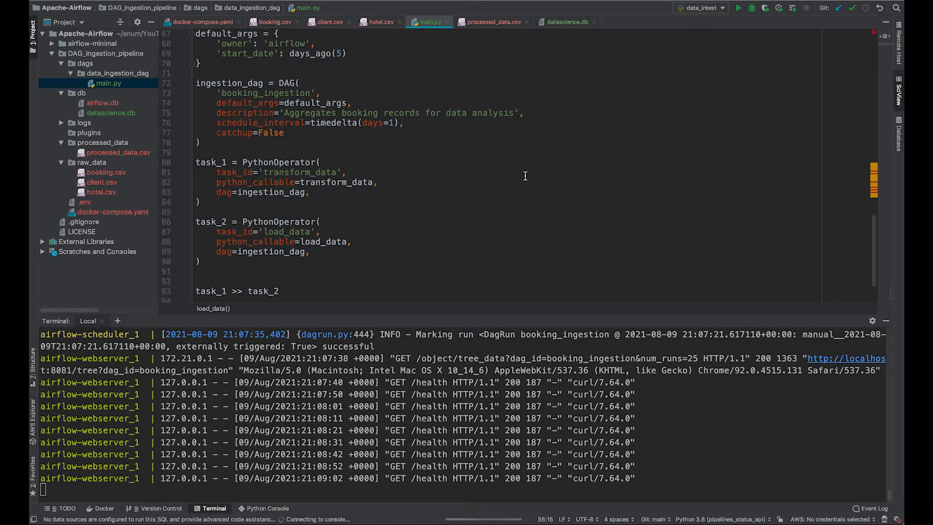